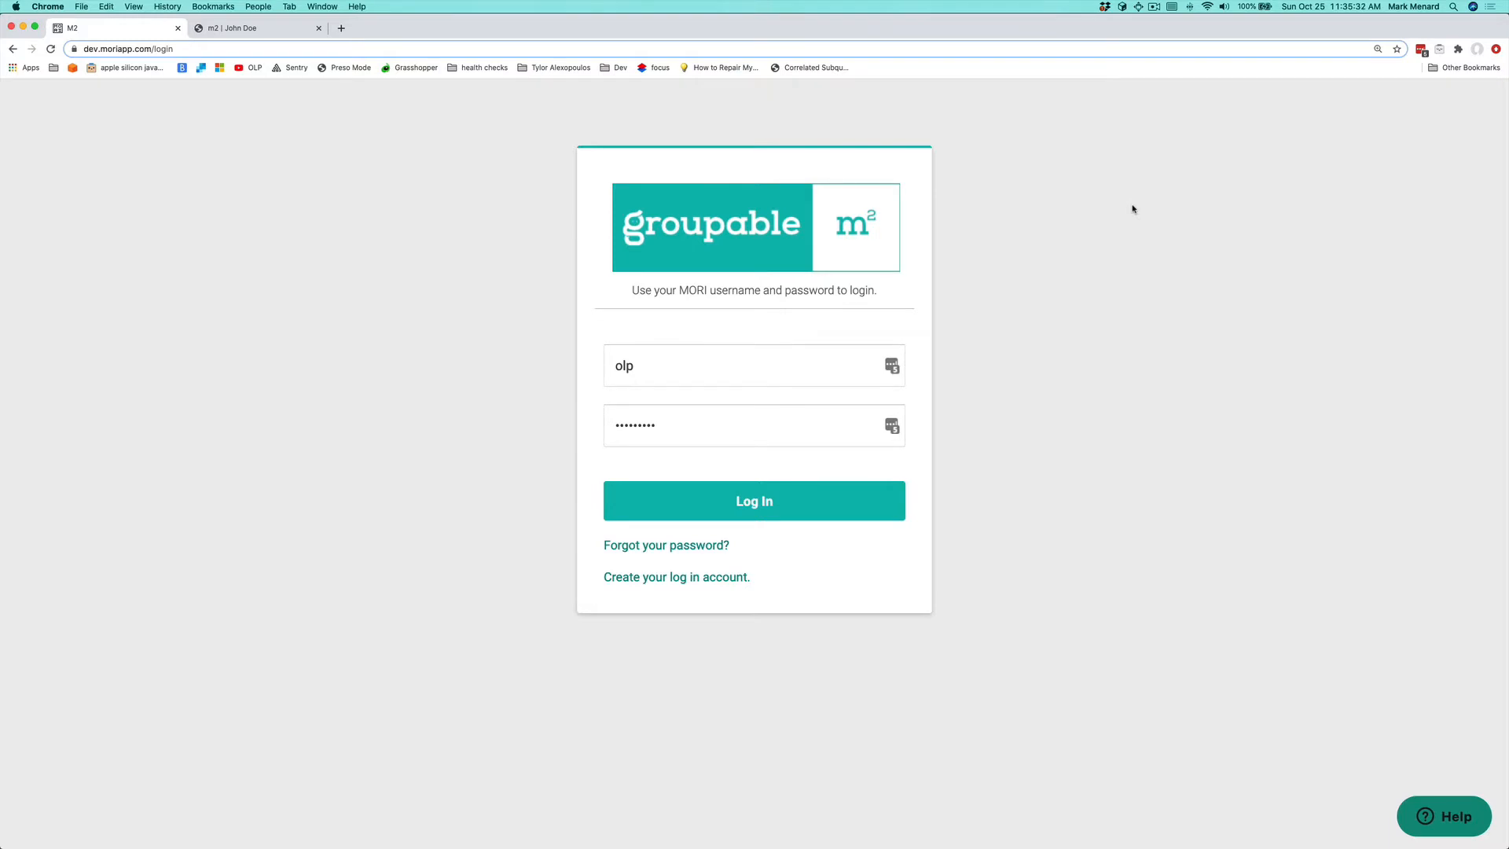
mouse_move(753, 500)
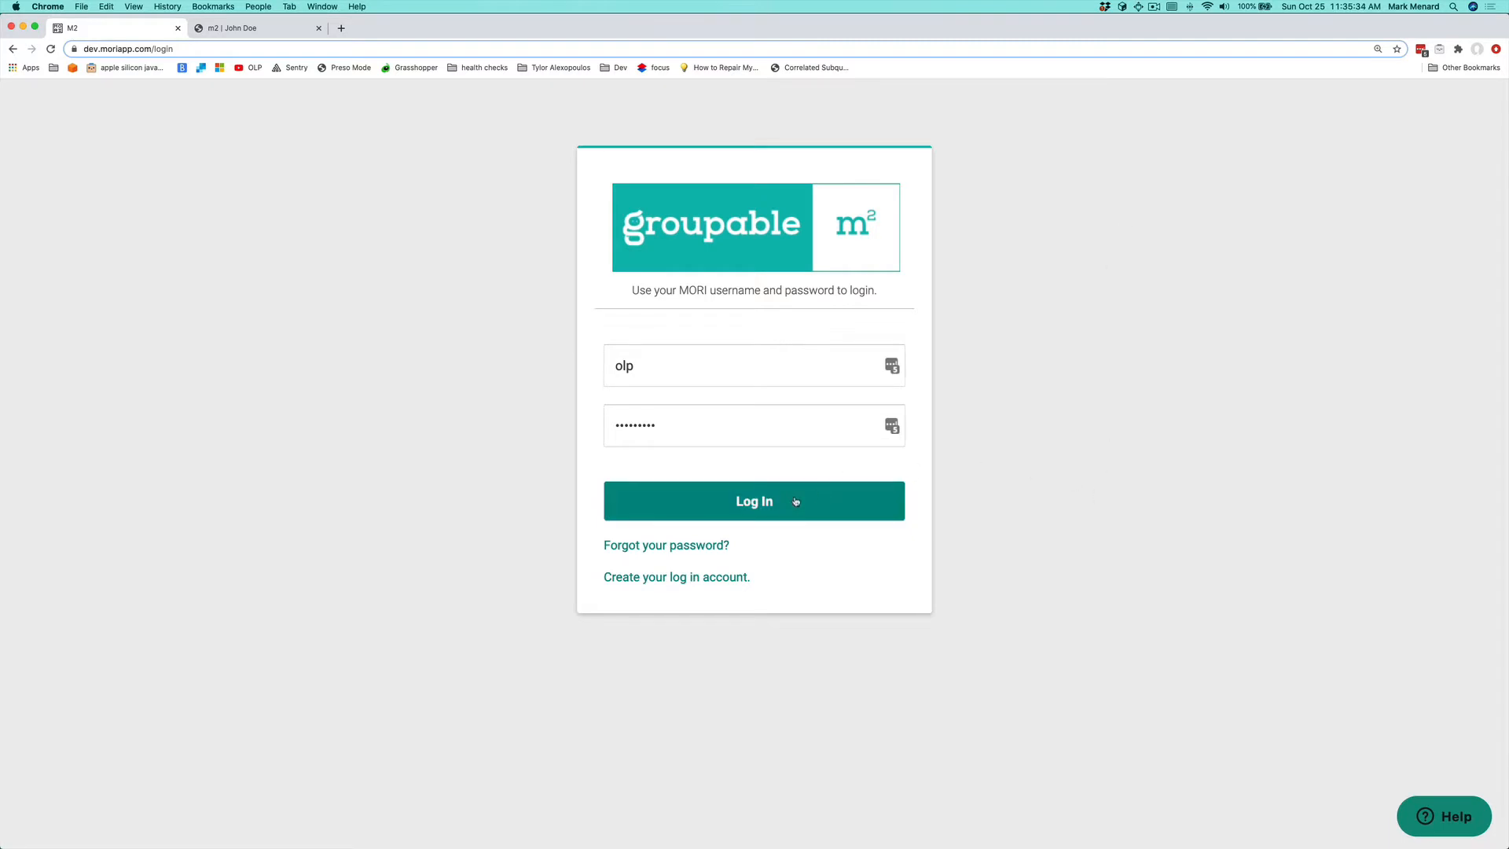
- Log in and show the three Fellow Craft members of Sylva #0216
left_click(752, 500)
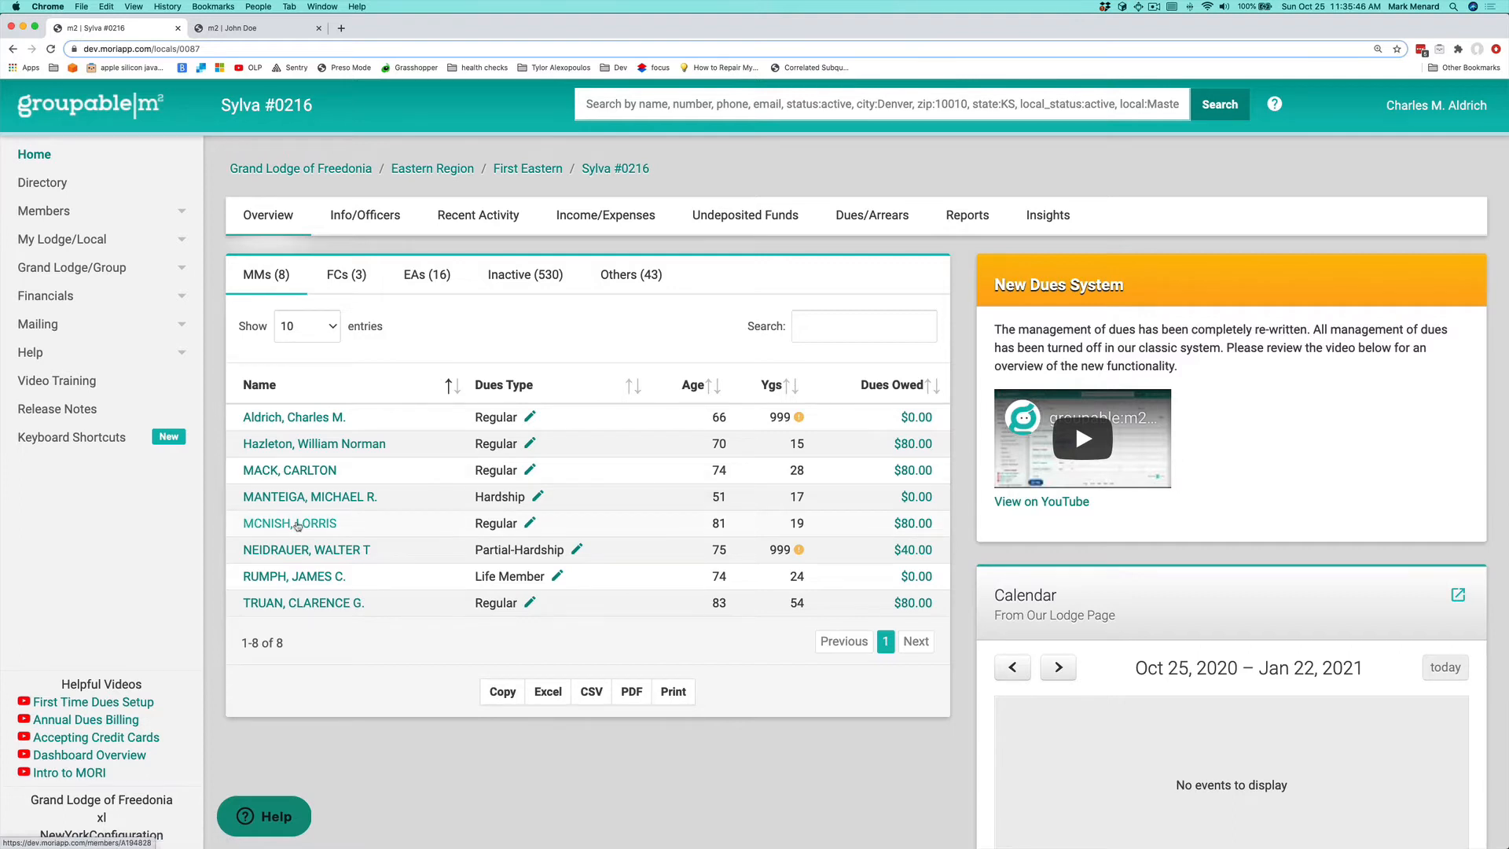
left_click(346, 273)
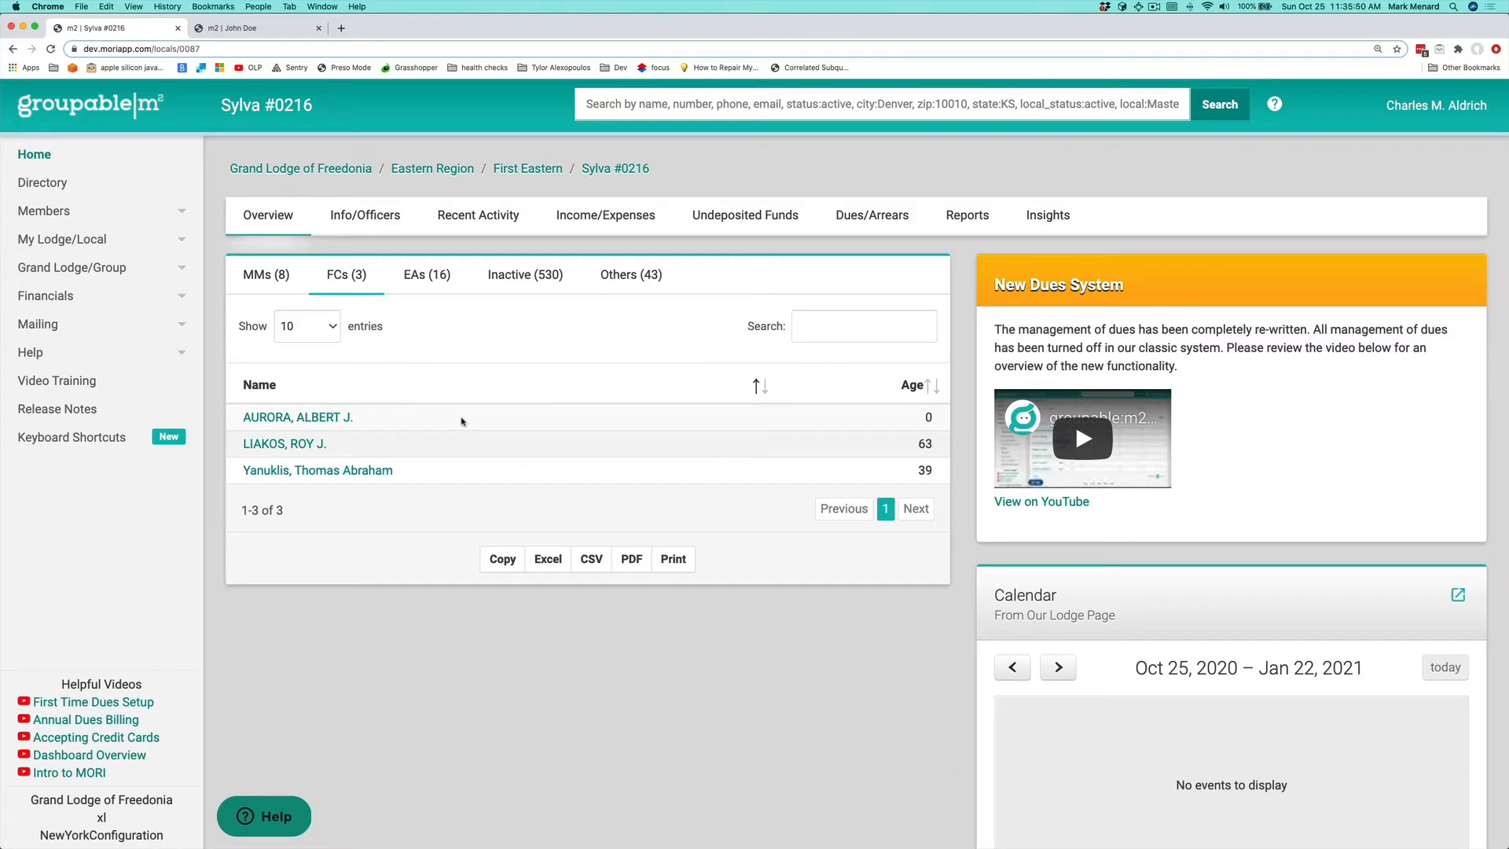
mouse_move(262, 431)
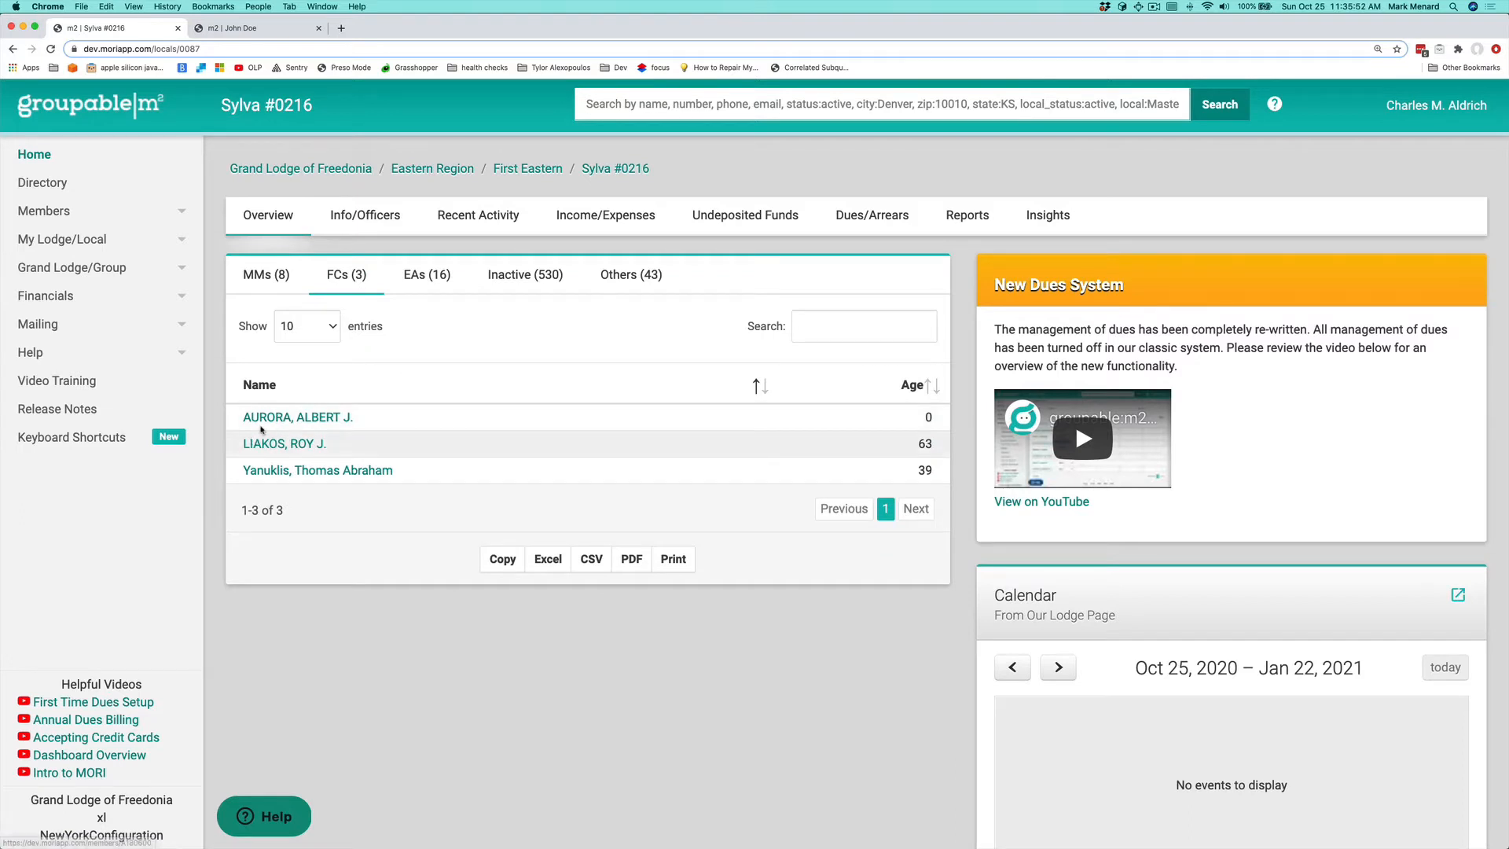
left_click(297, 416)
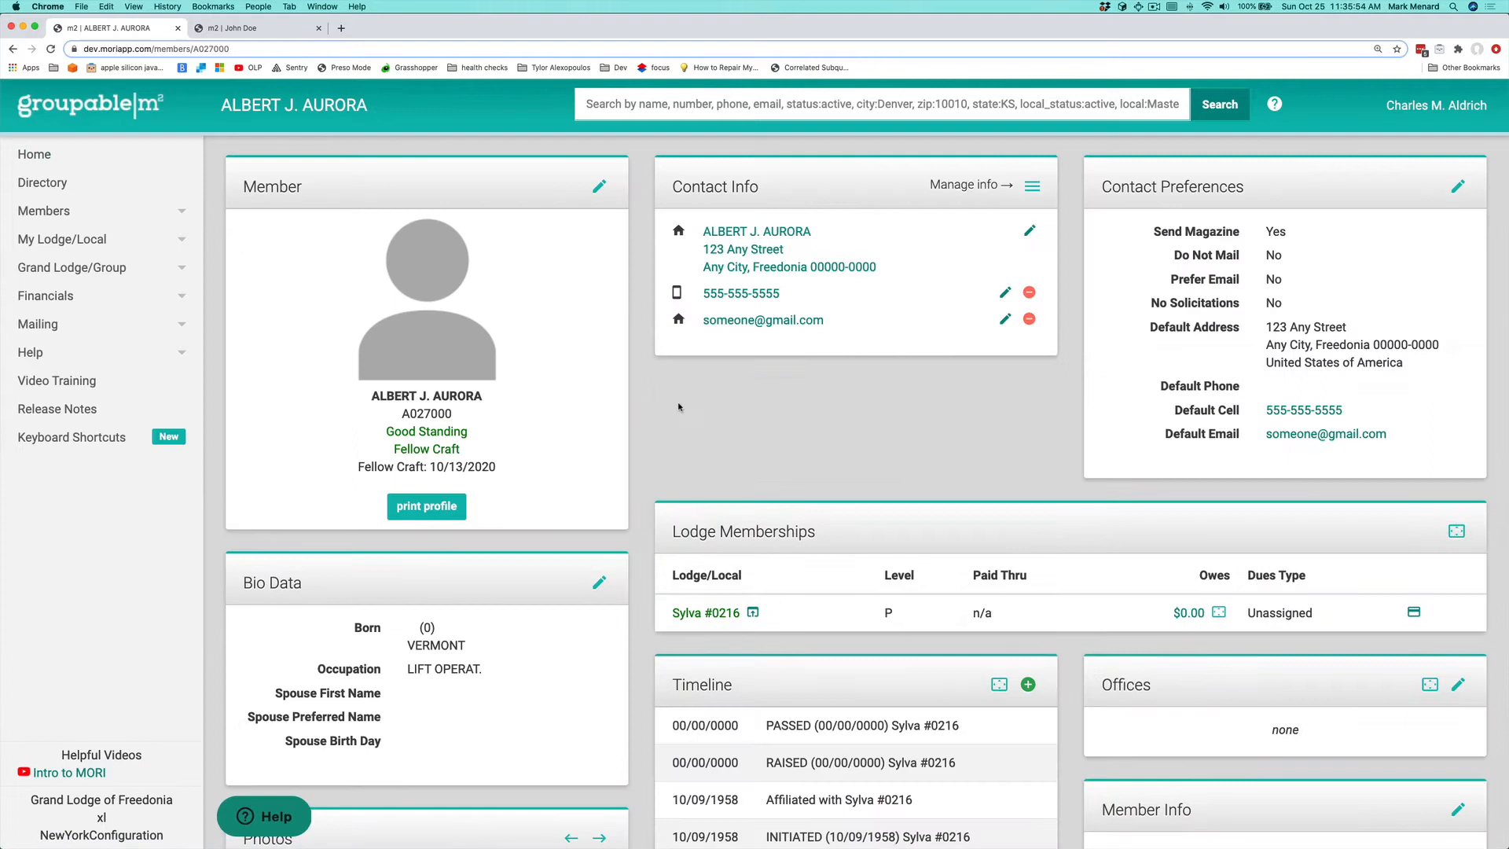
mouse_move(641, 444)
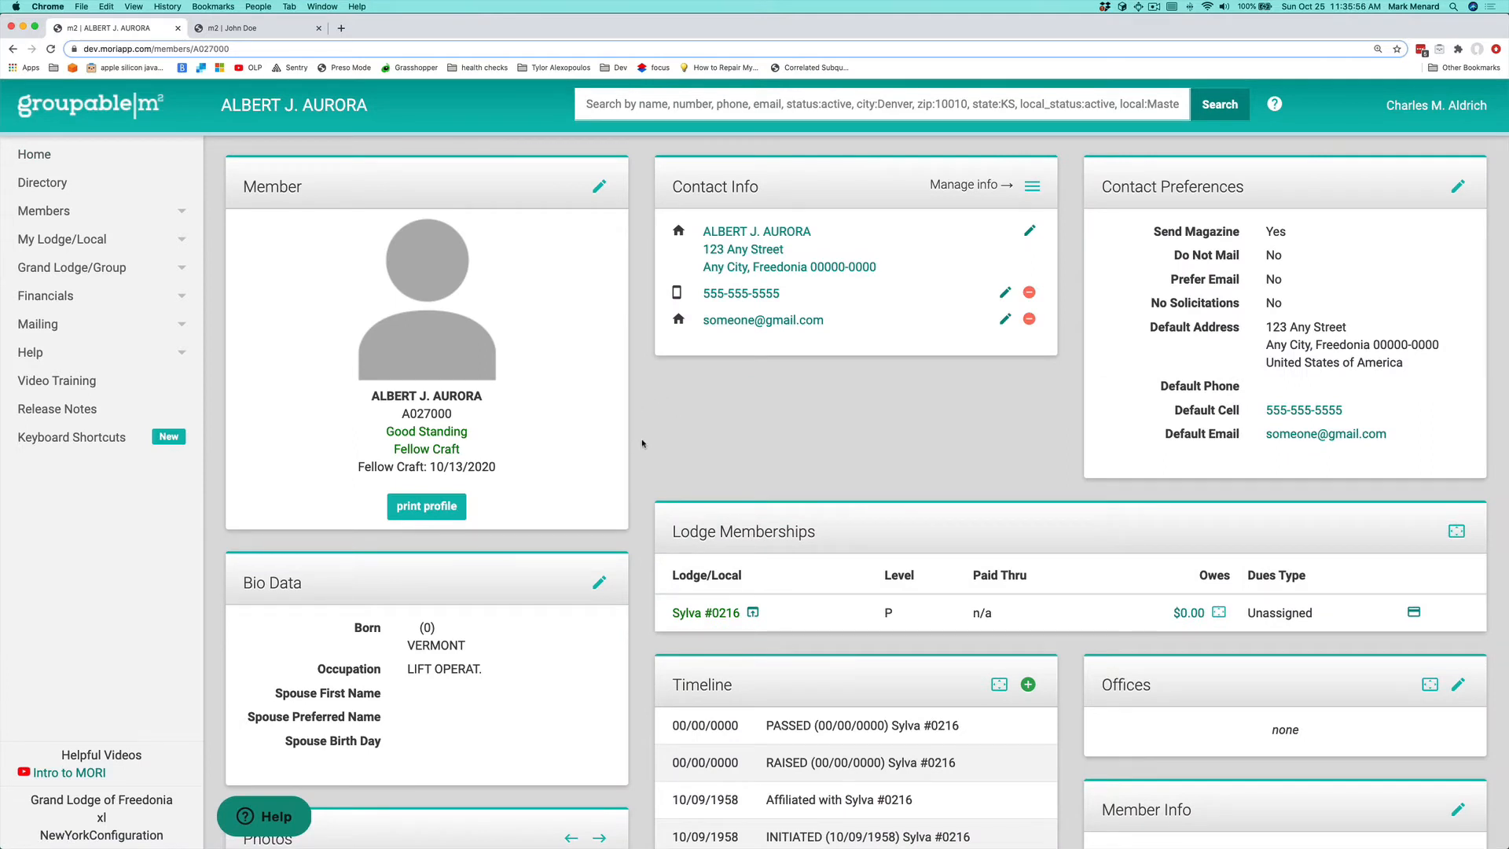
mouse_move(641, 486)
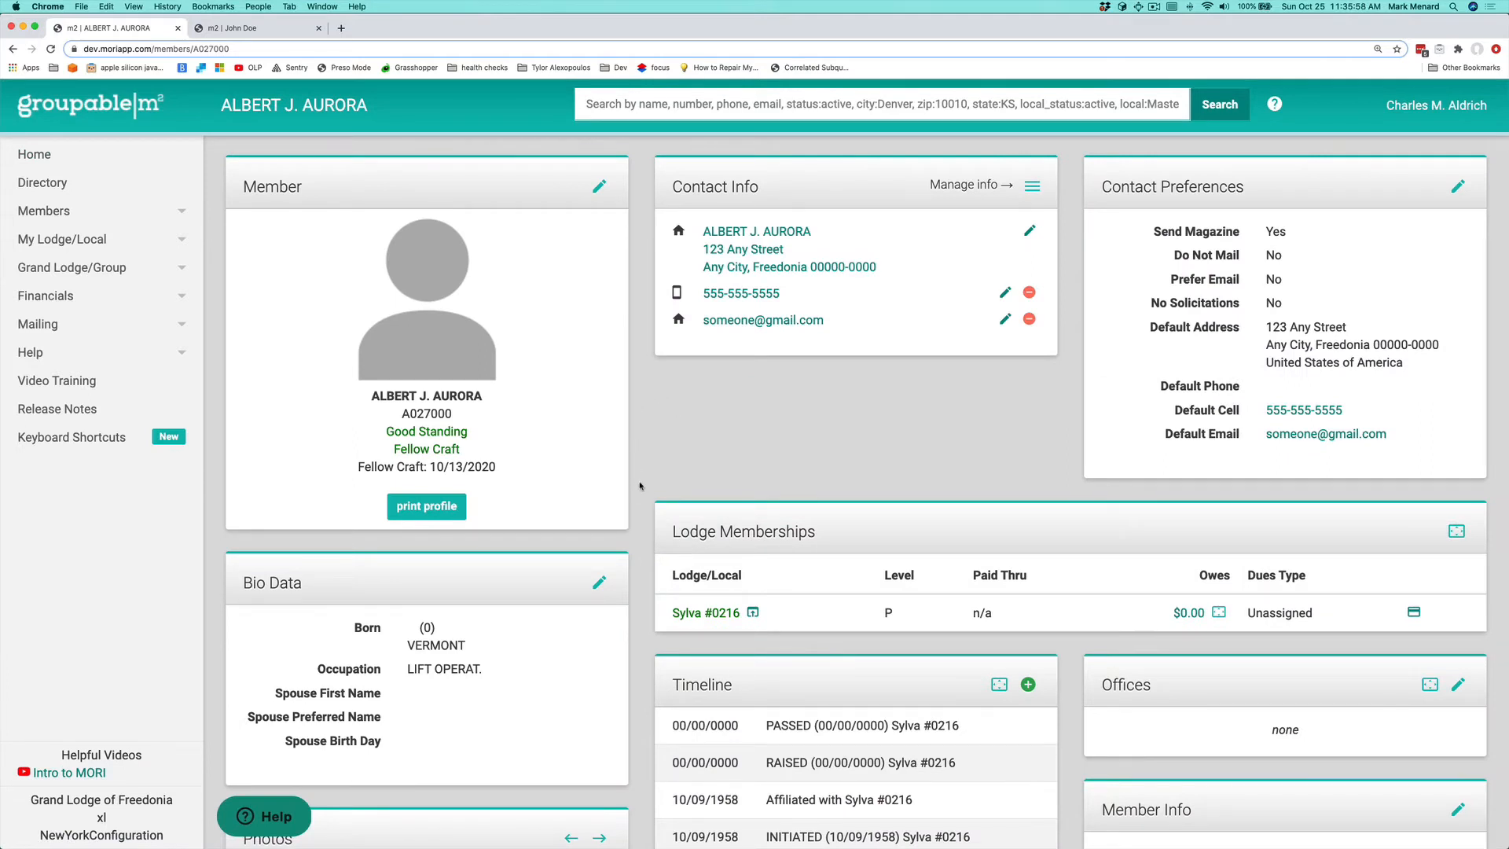
scroll("down", 3)
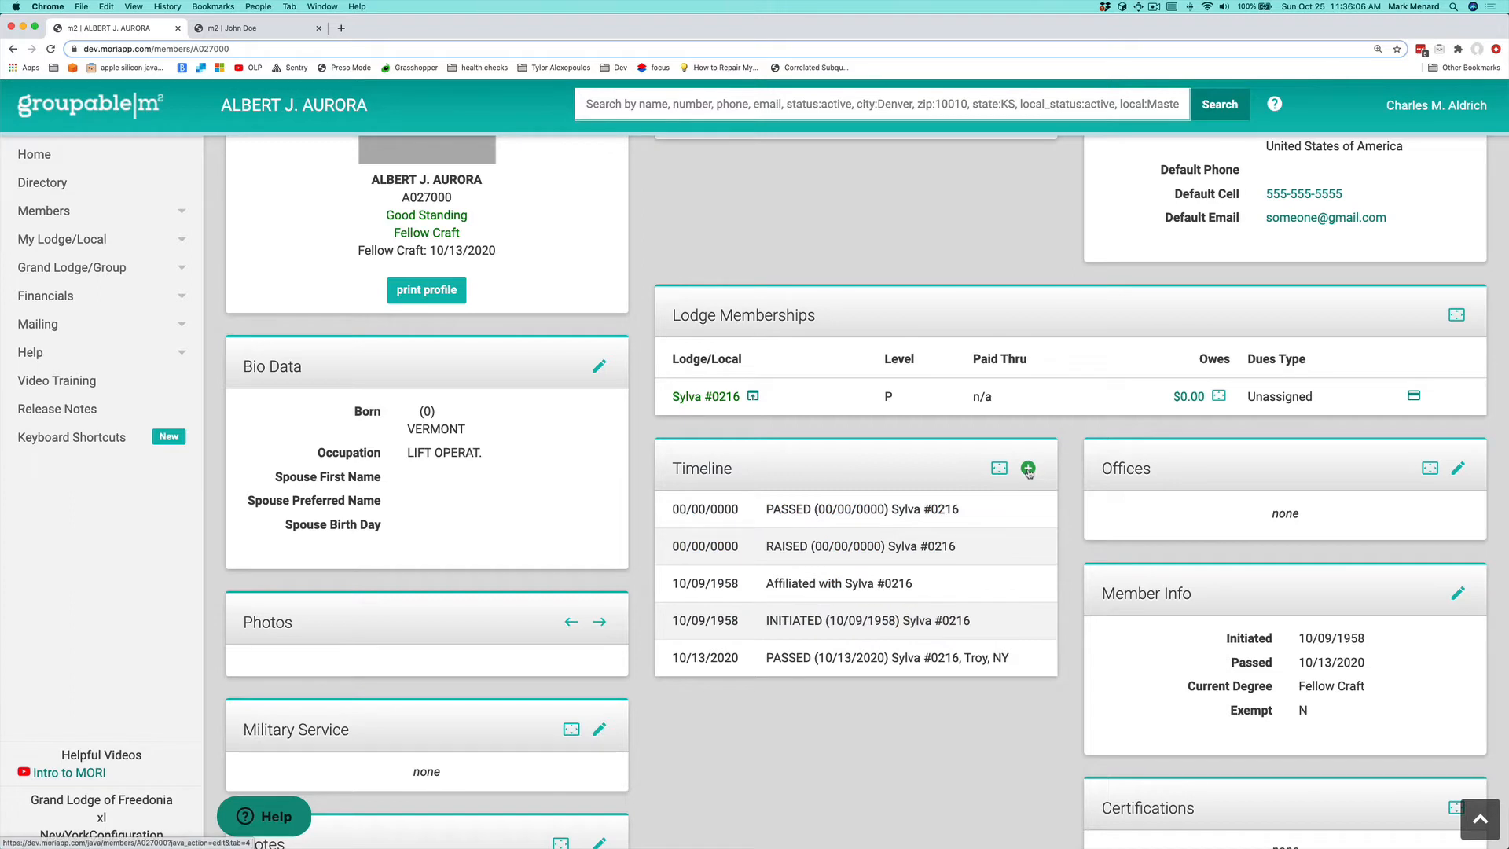
mouse_move(1028, 470)
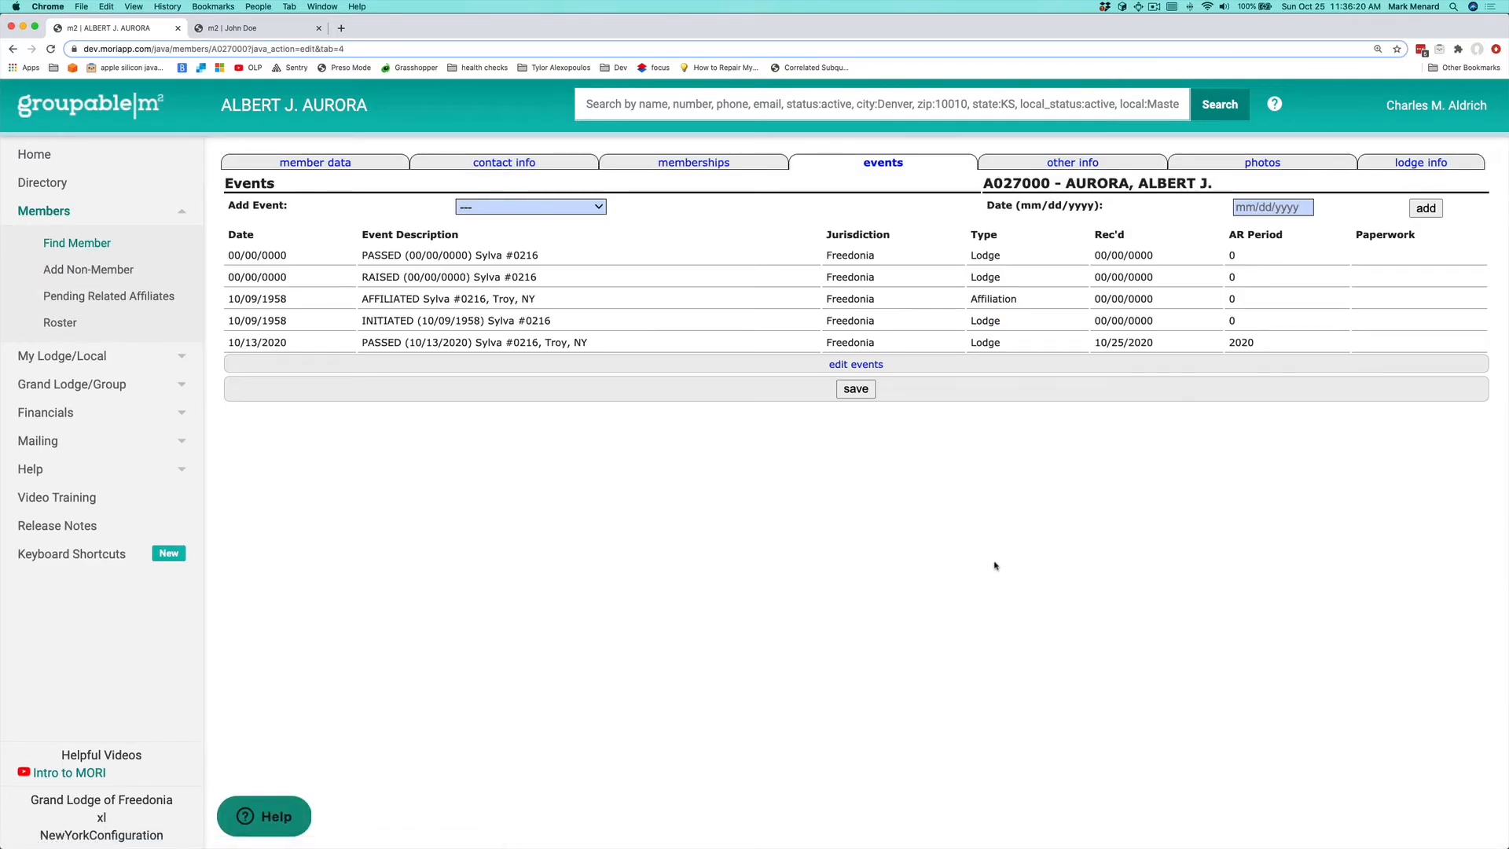
mouse_move(1191, 289)
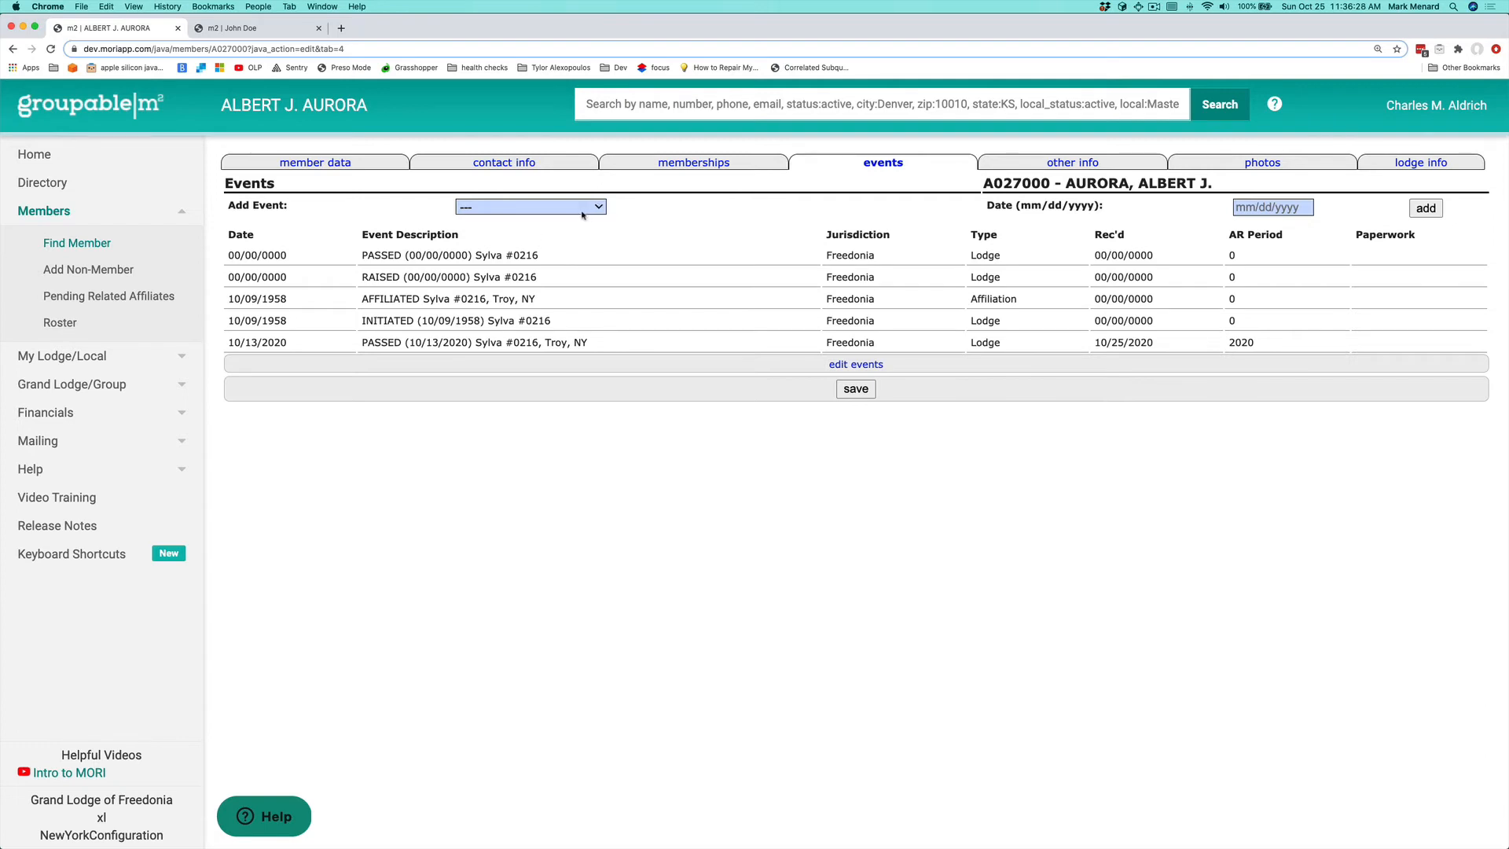
- Add a 'Raised - Sylva #0216' event dated 10/13/2020, making Aurora a Master Mason
left_click(530, 205)
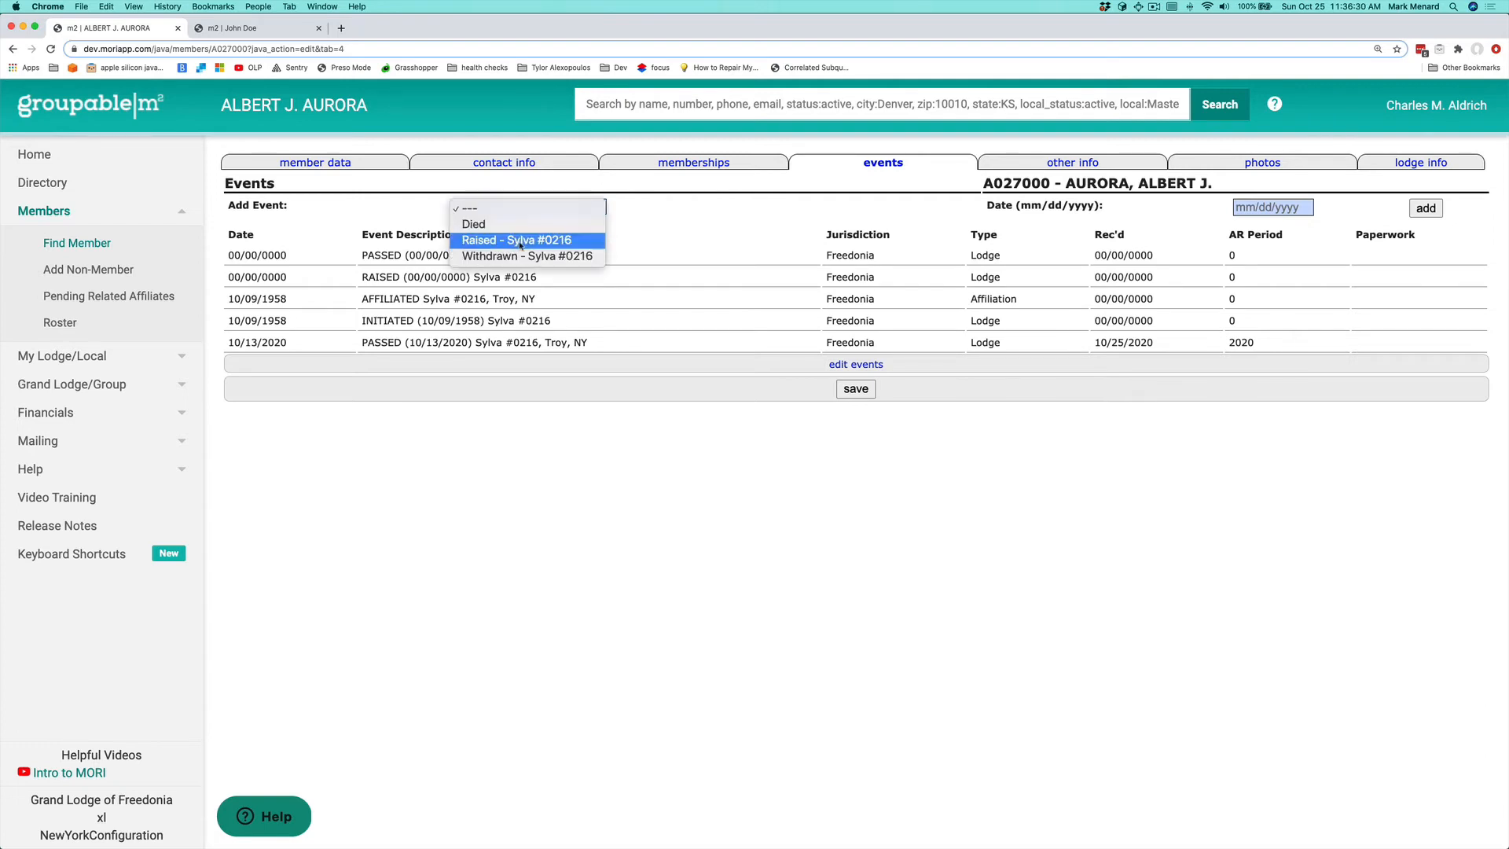
left_click(517, 238)
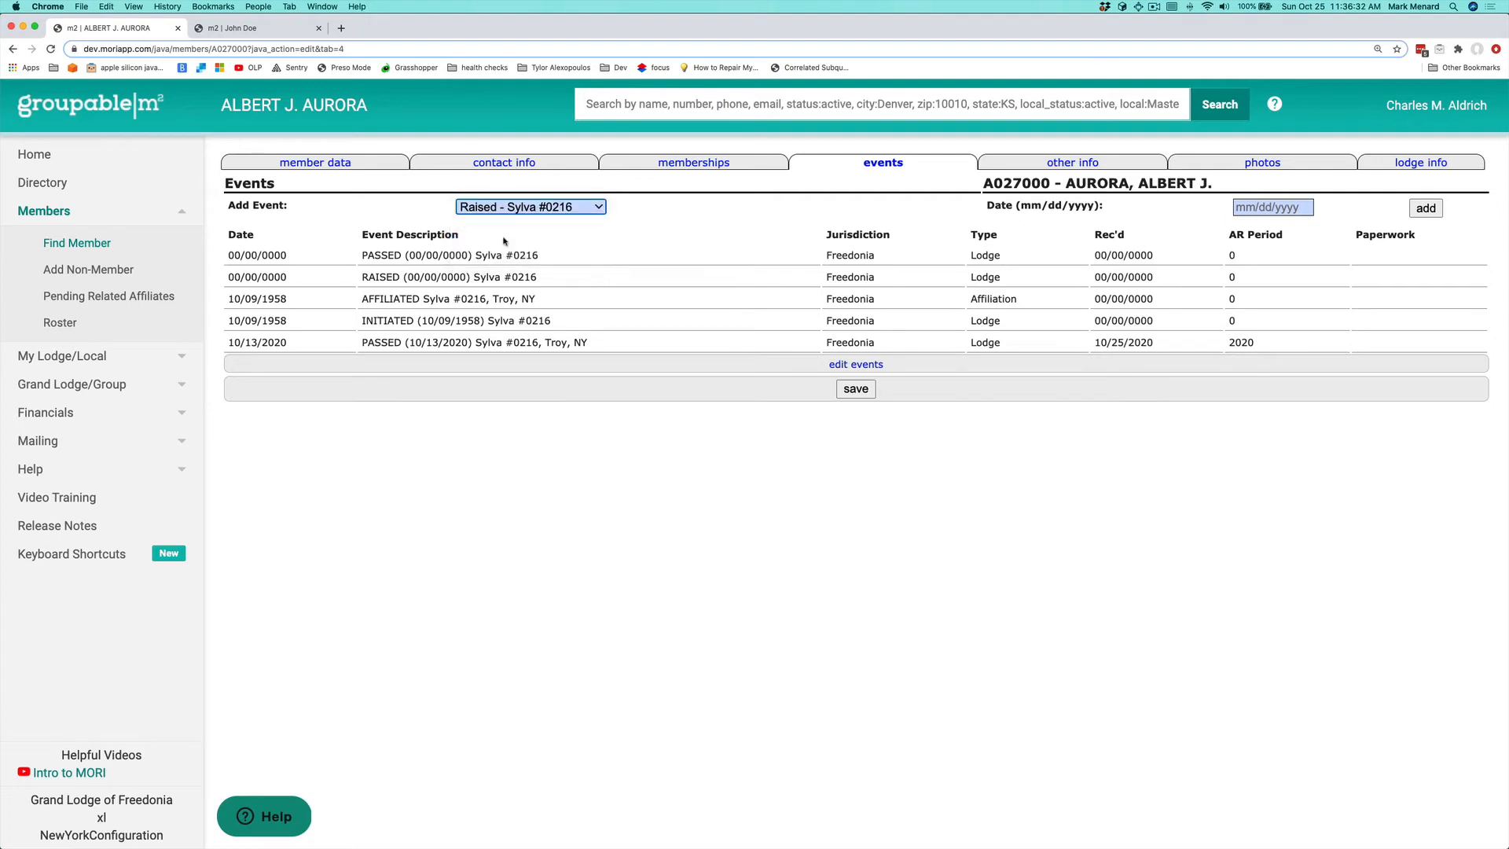
left_click(1271, 207)
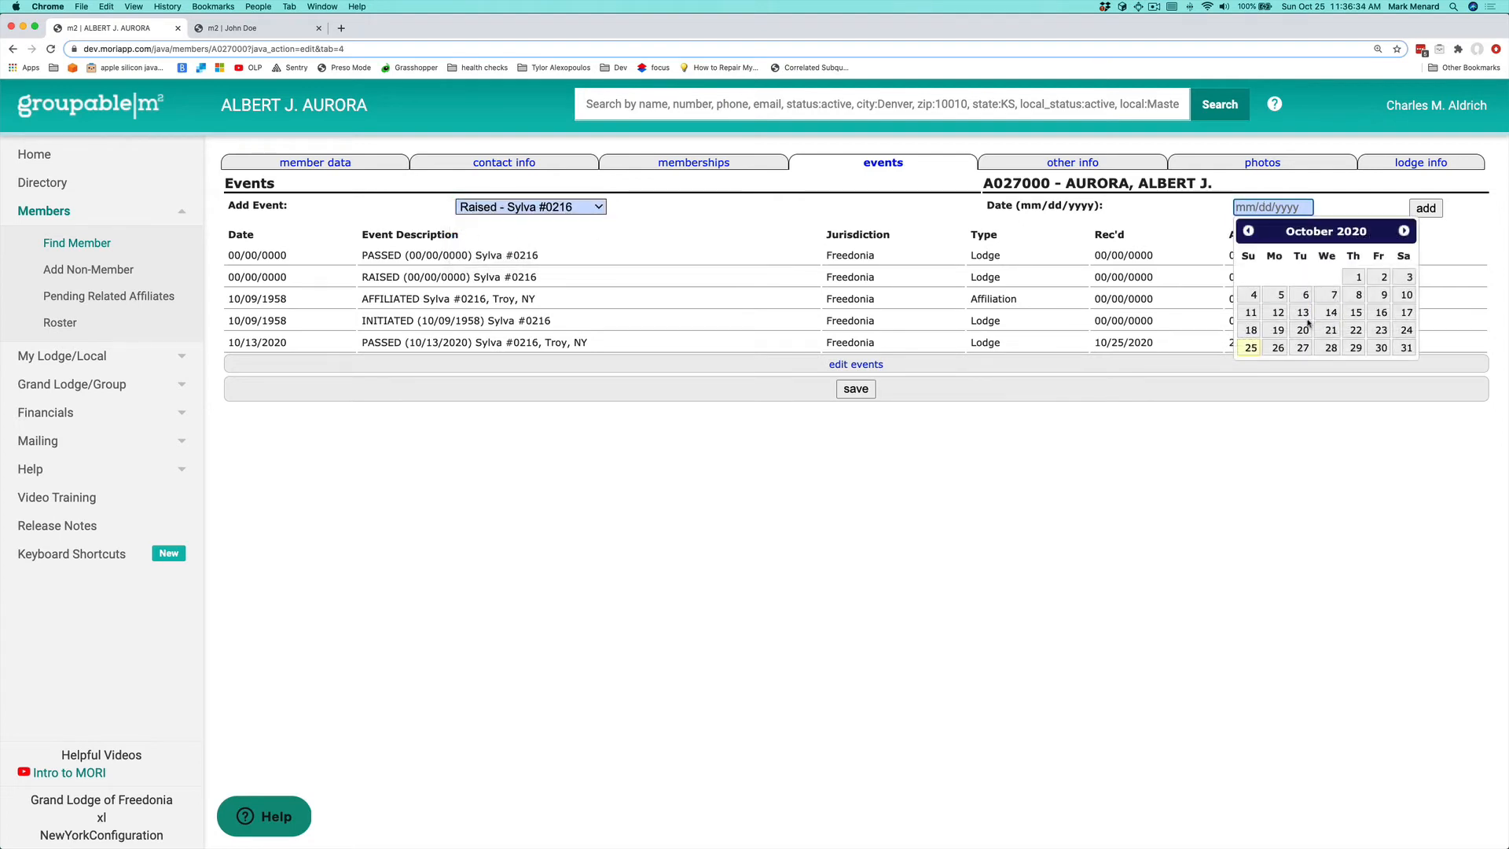
left_click(1301, 312)
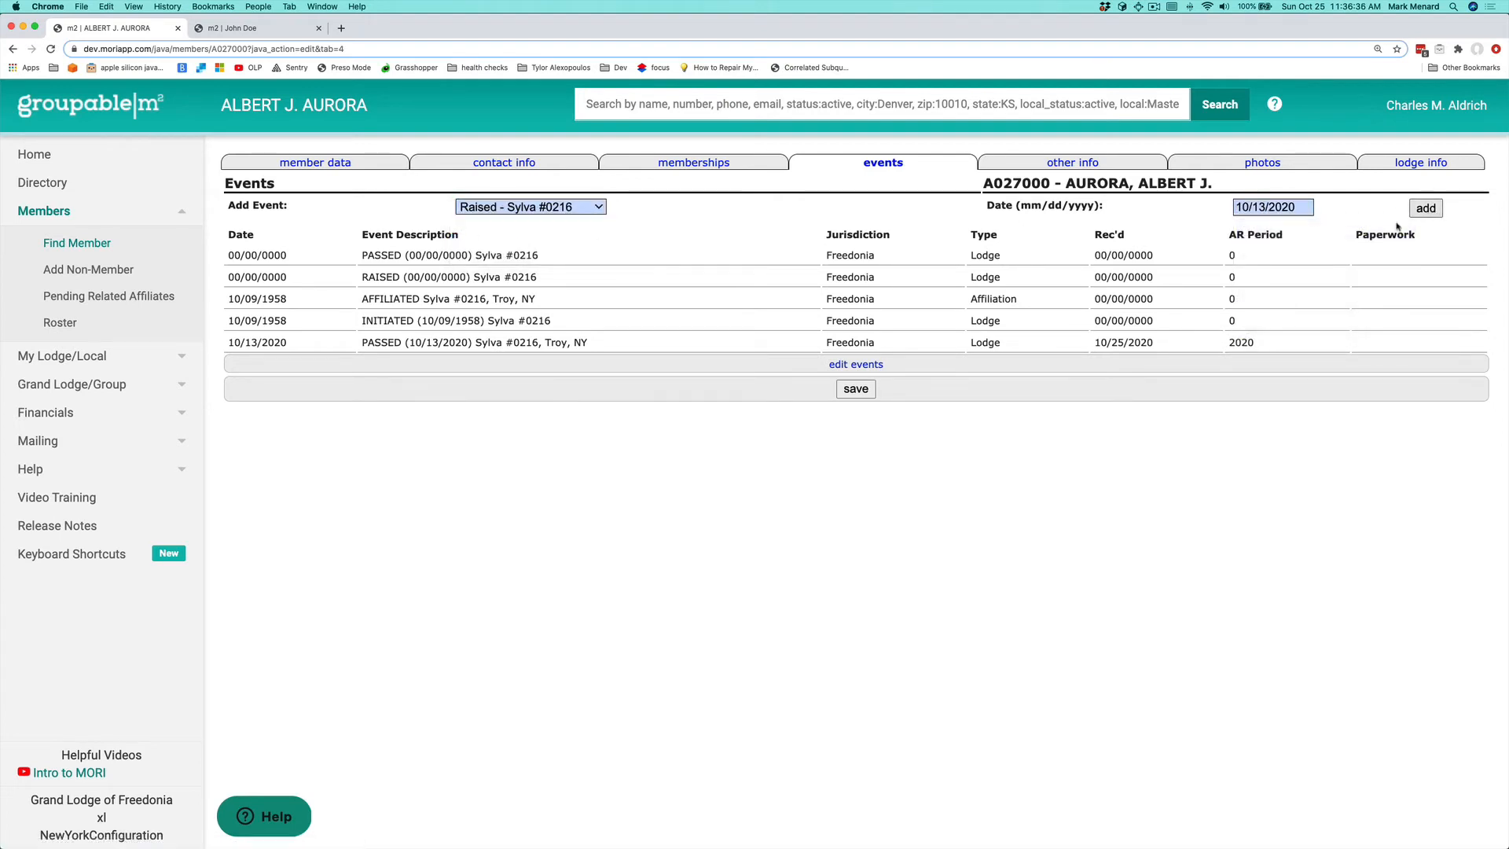
left_click(855, 388)
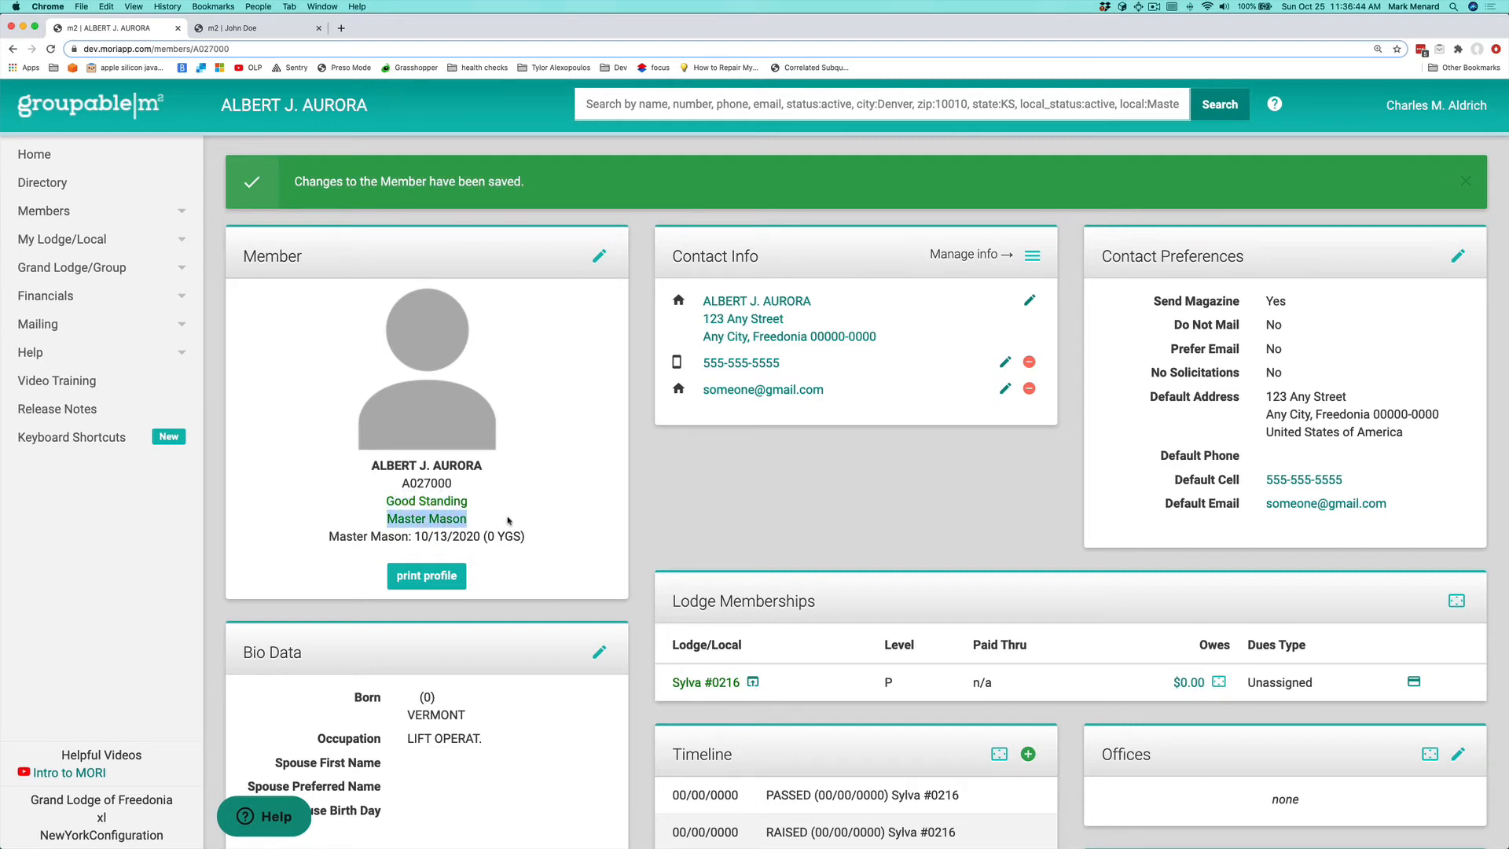
mouse_move(489, 520)
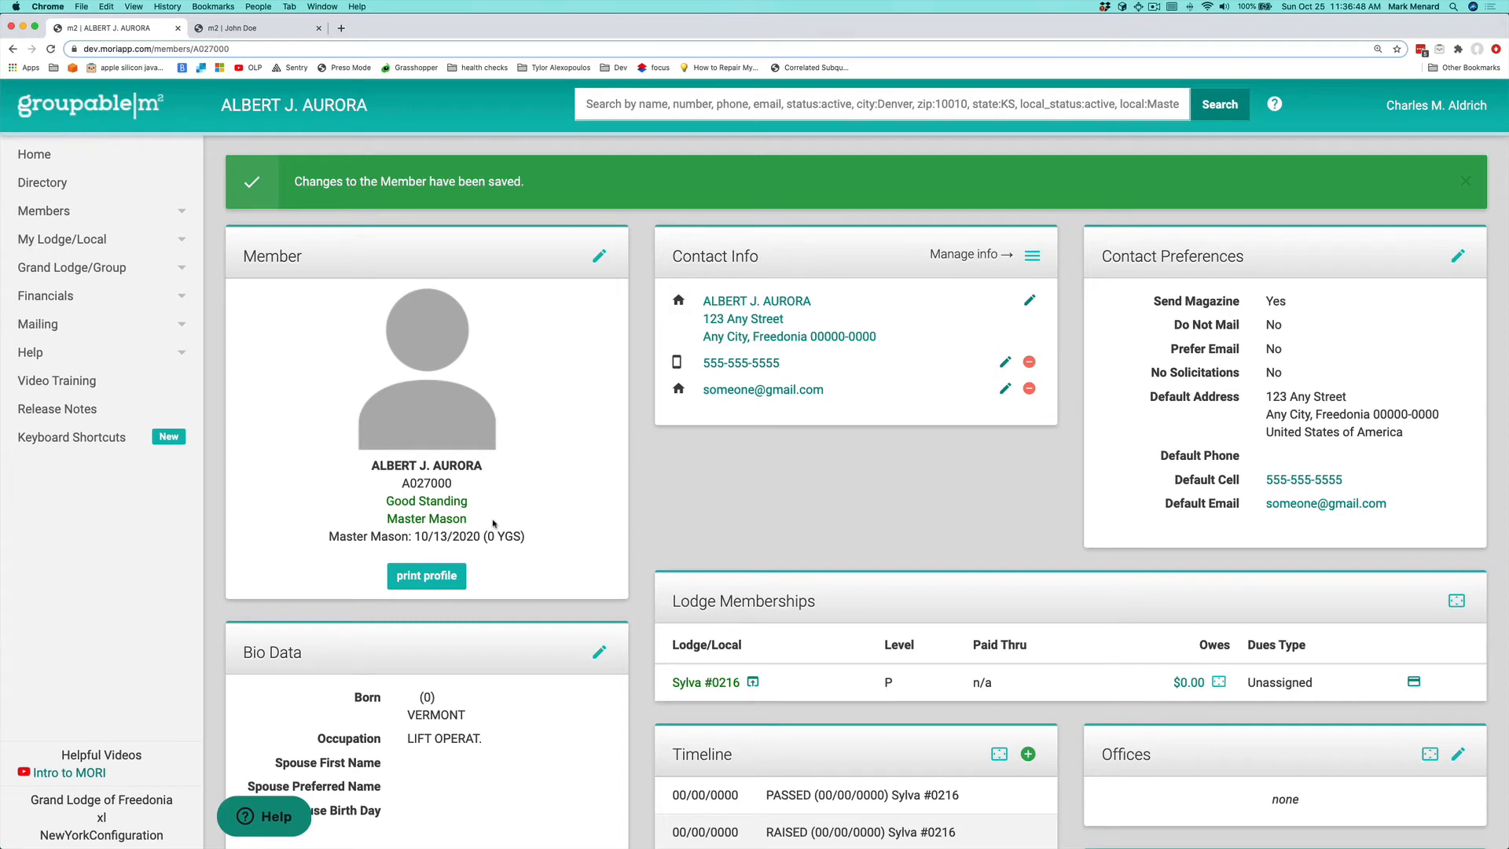
mouse_move(649, 503)
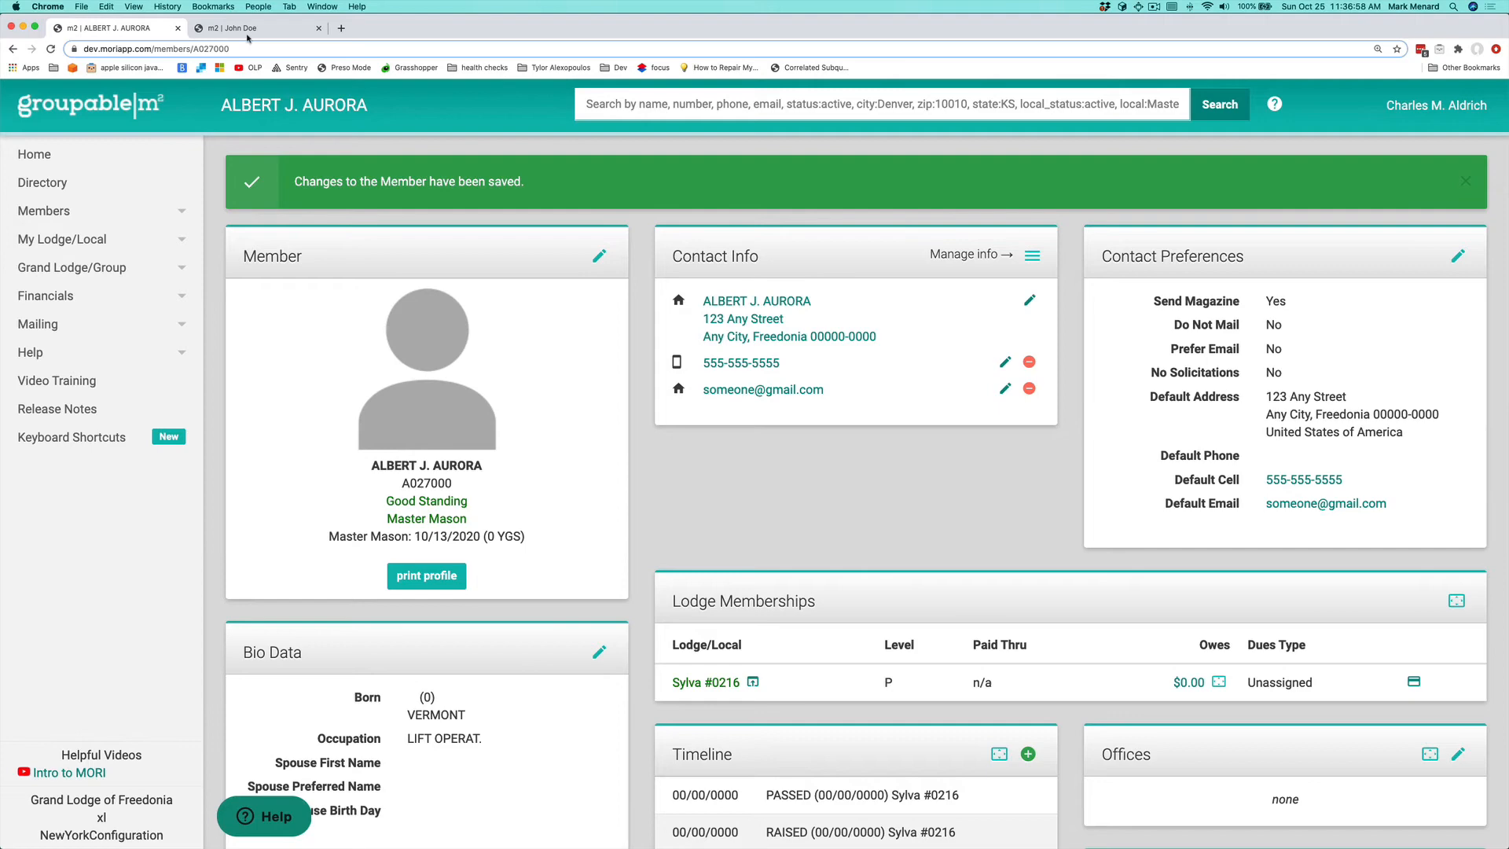
- Switch to John Doe's Nebraska #0001 record and scroll to its Timeline card
left_click(255, 27)
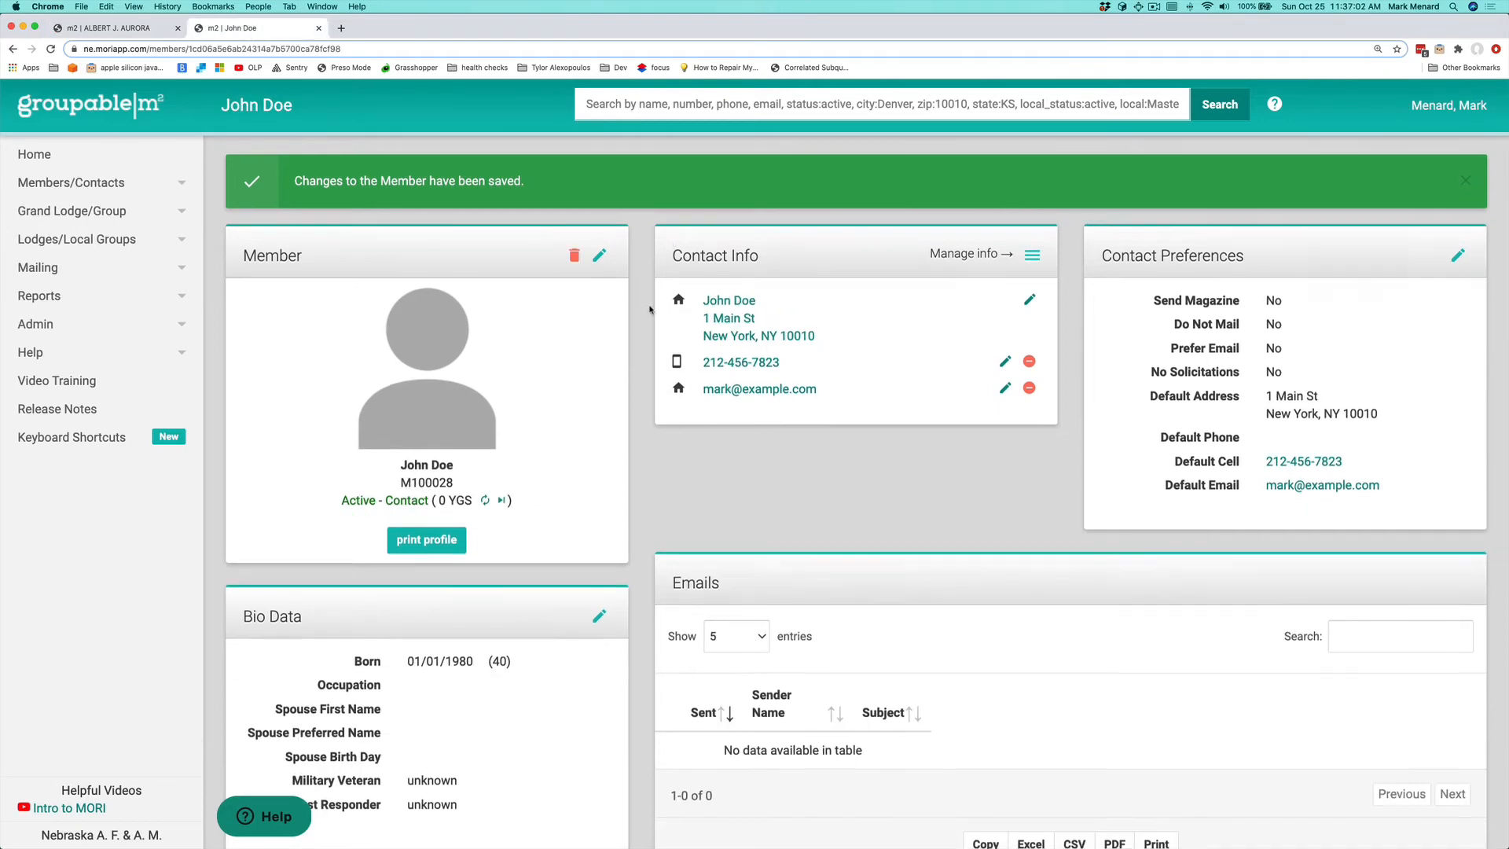
scroll("down", 3)
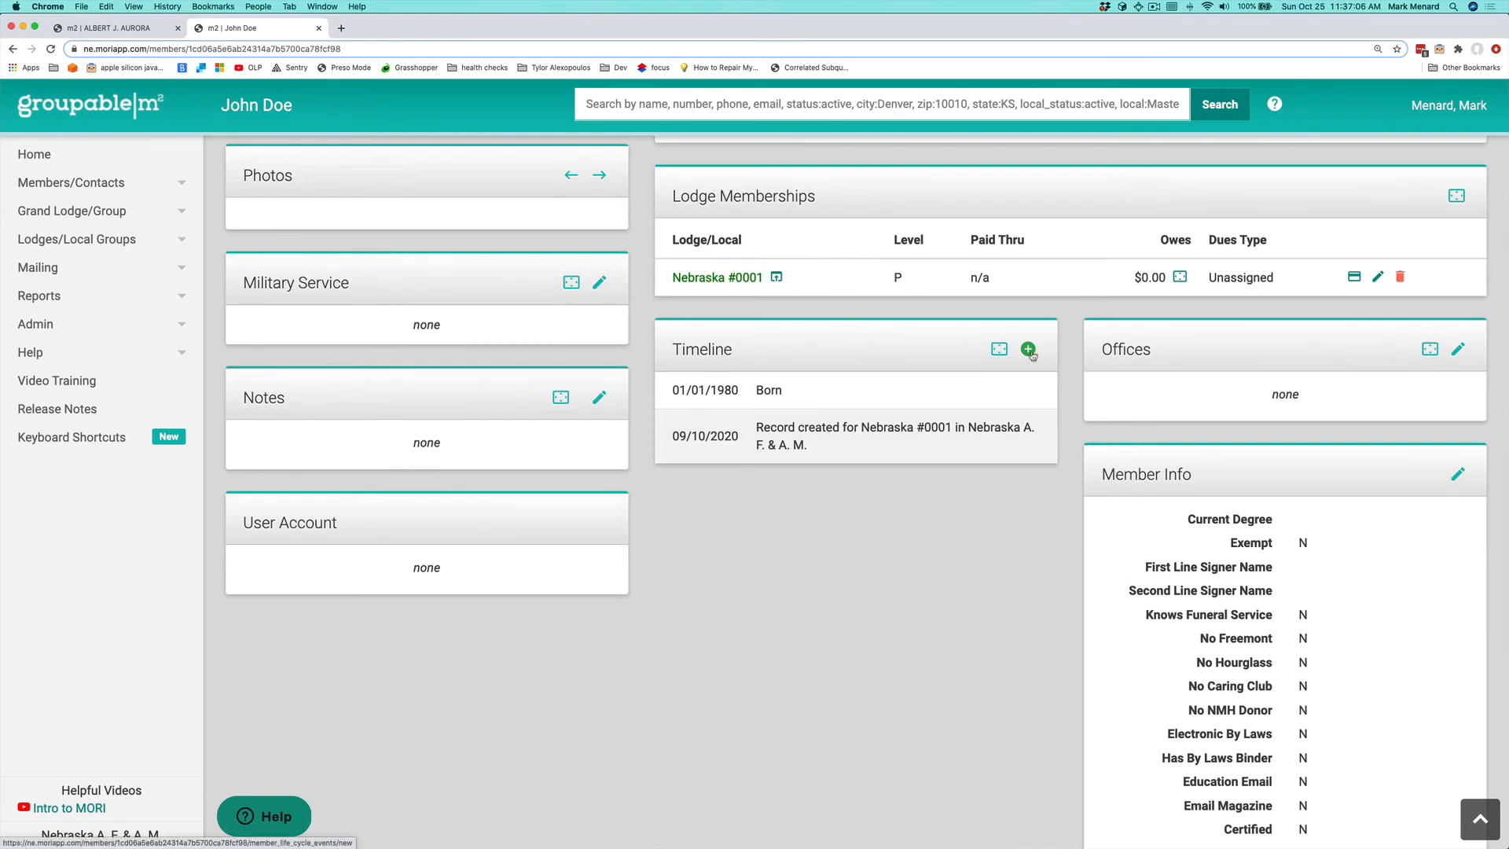
- Add an Initiated event at Nebraska #0001 dated 10/1/2020, showing John Doe as Entered Apprentice
left_click(1028, 349)
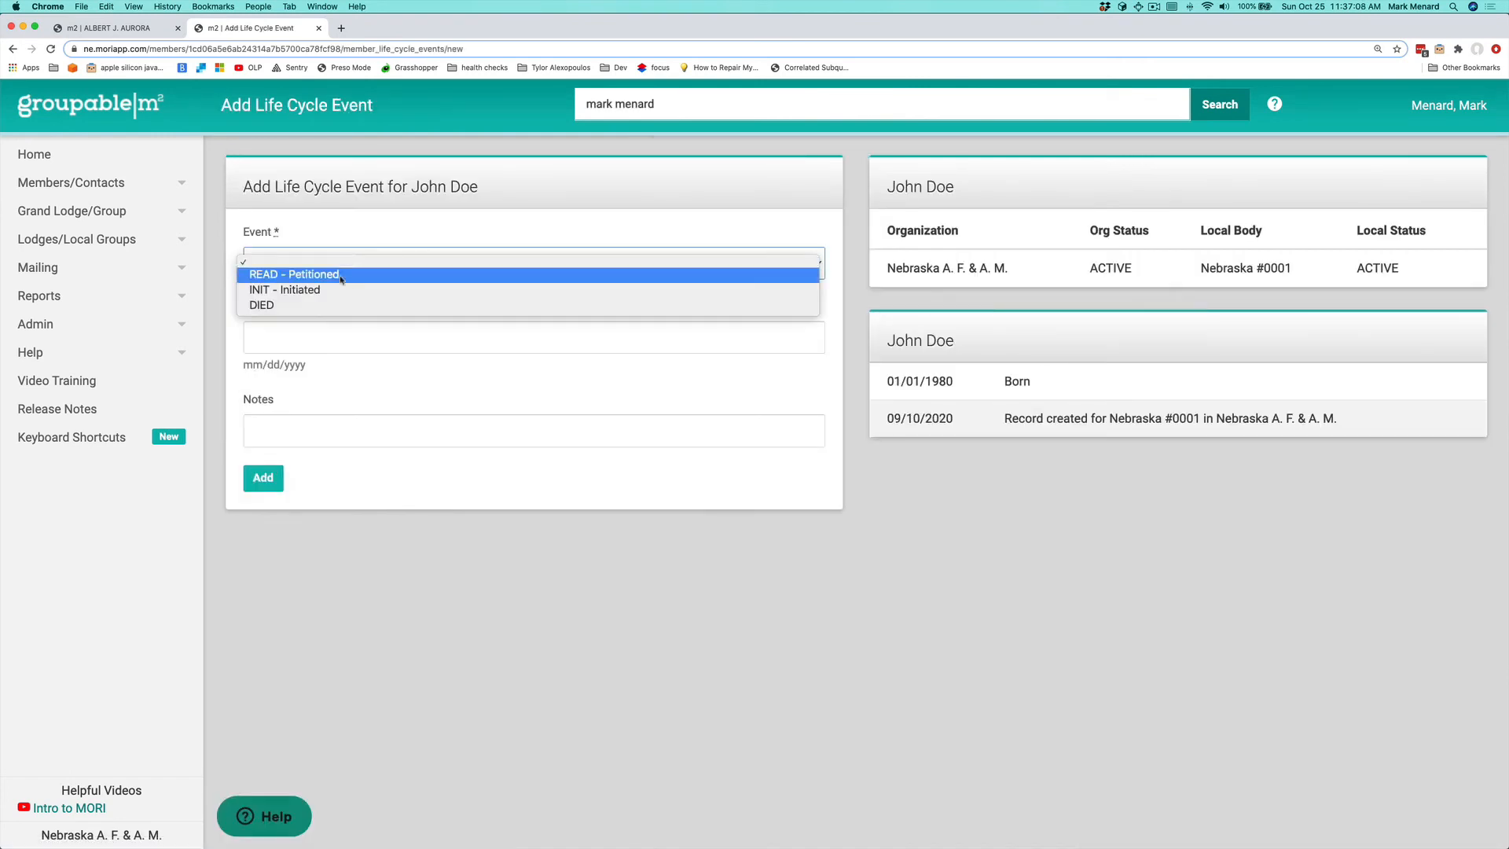
mouse_move(284, 289)
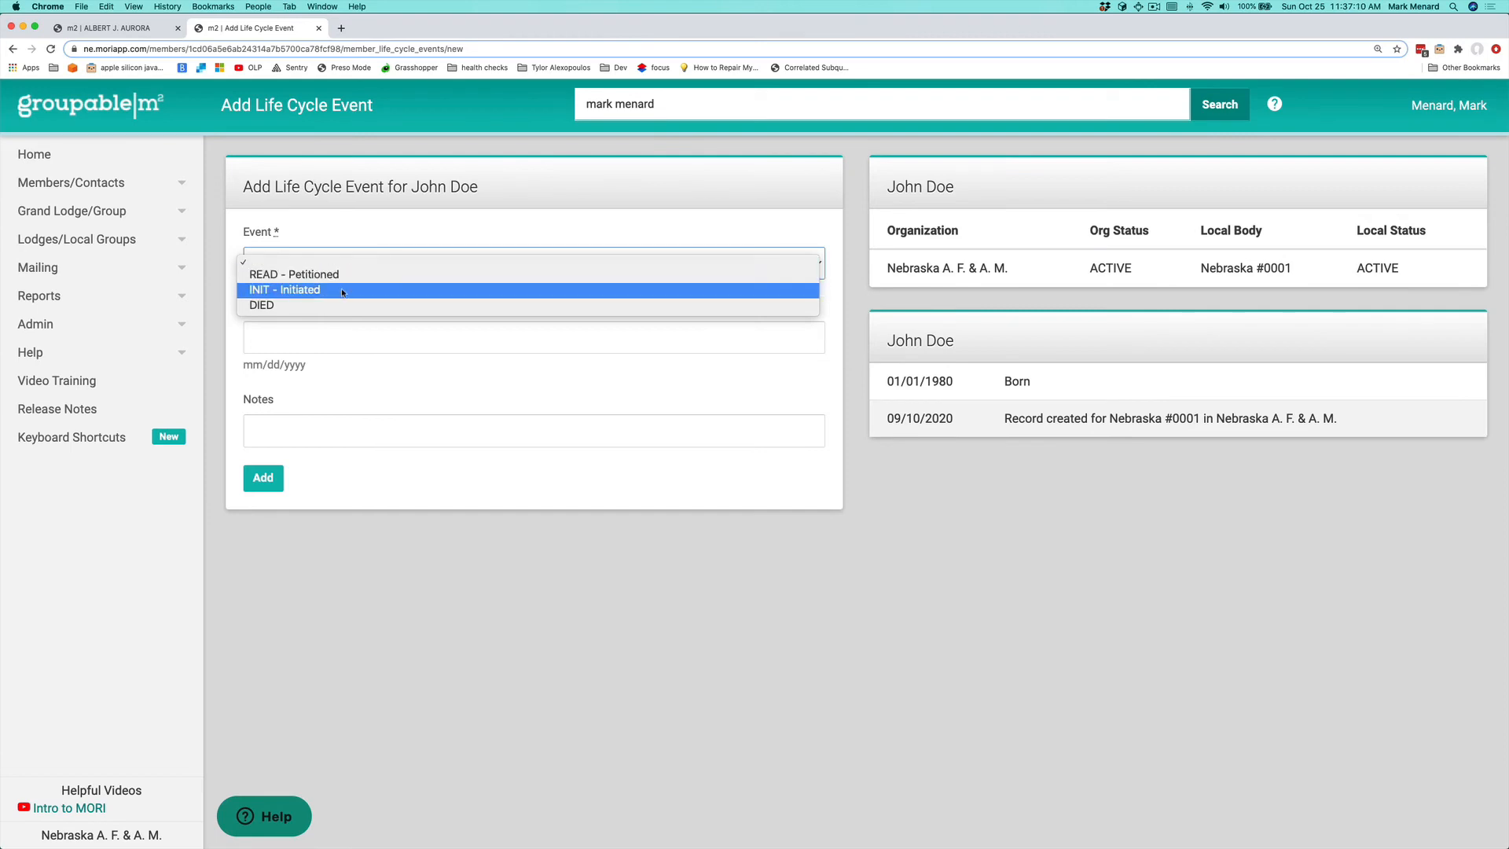
left_click(285, 290)
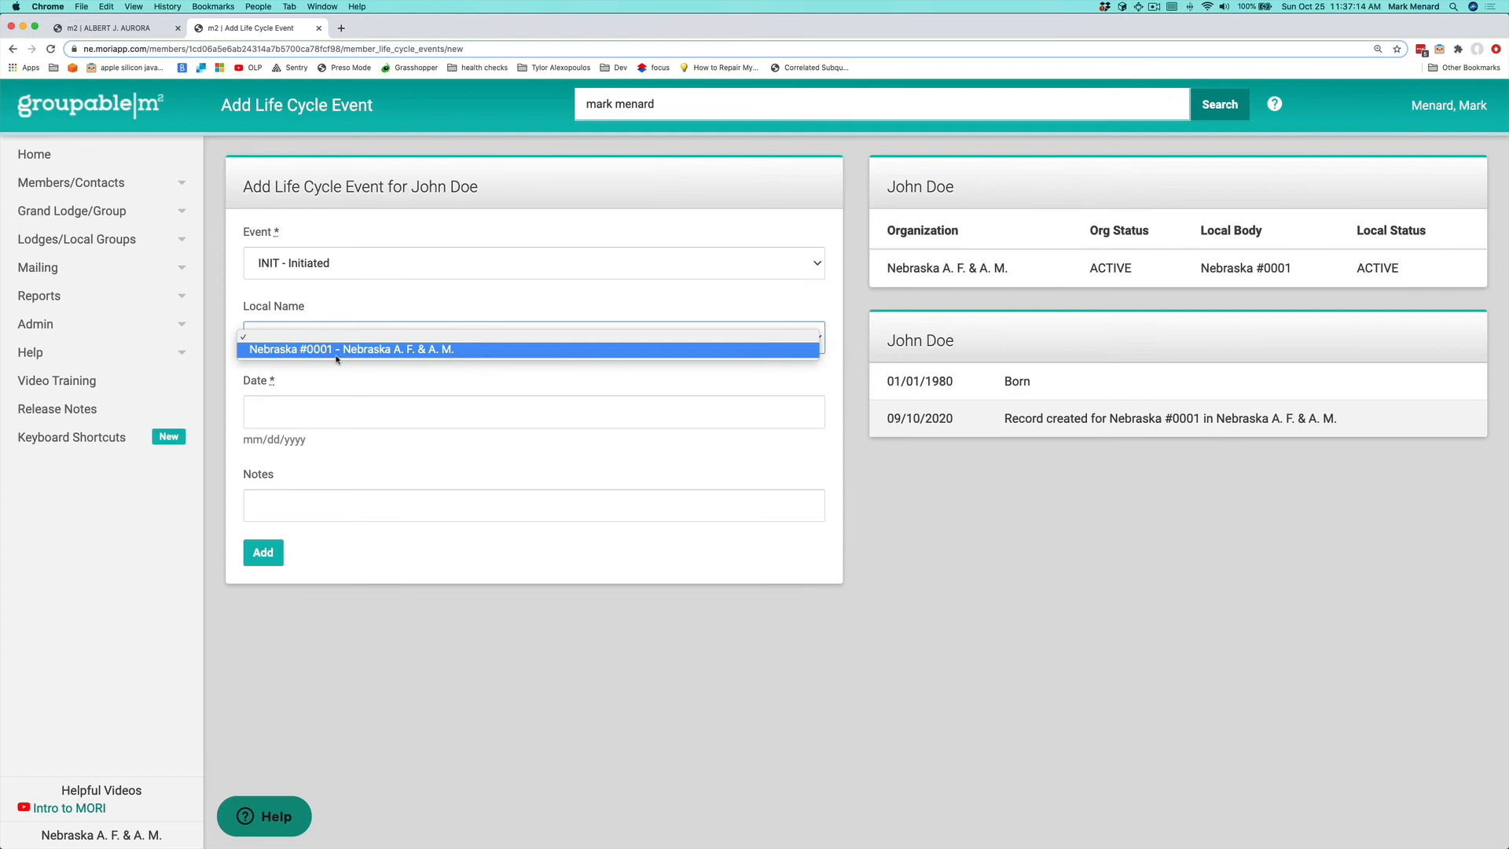
left_click(355, 349)
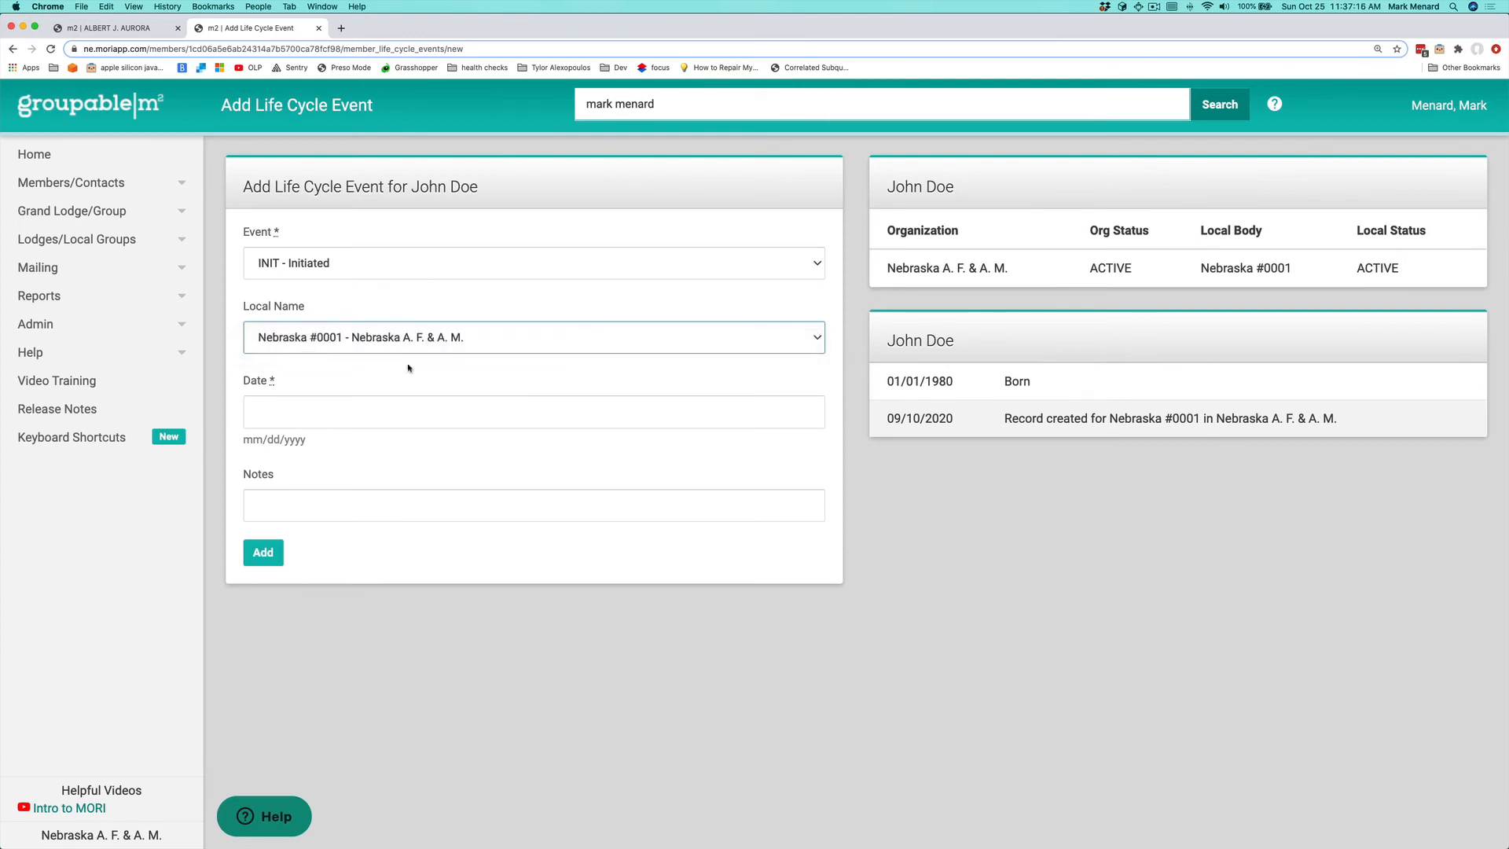
left_click(533, 412)
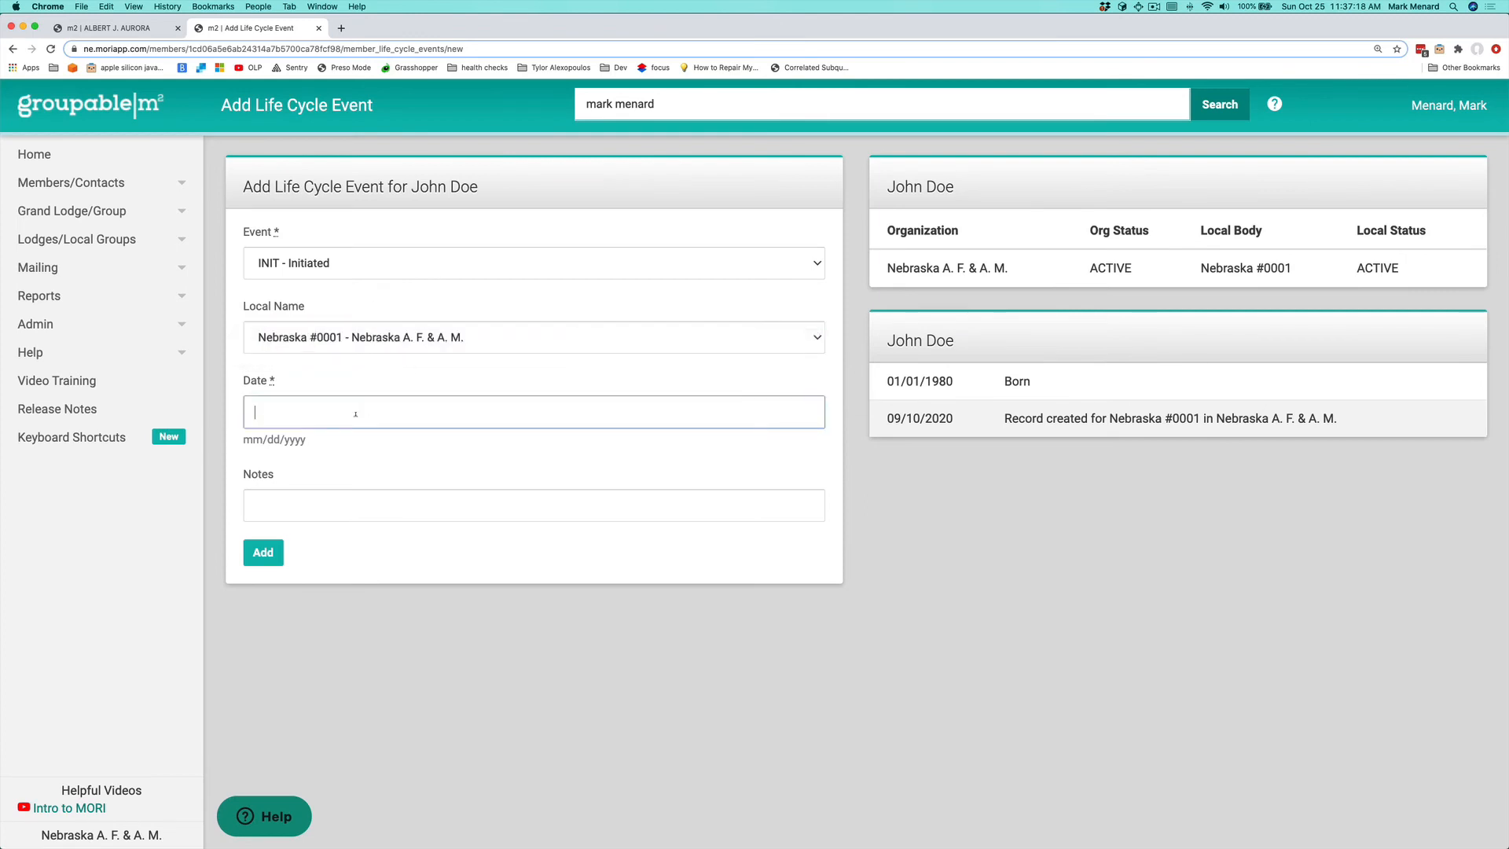
type("10/1/")
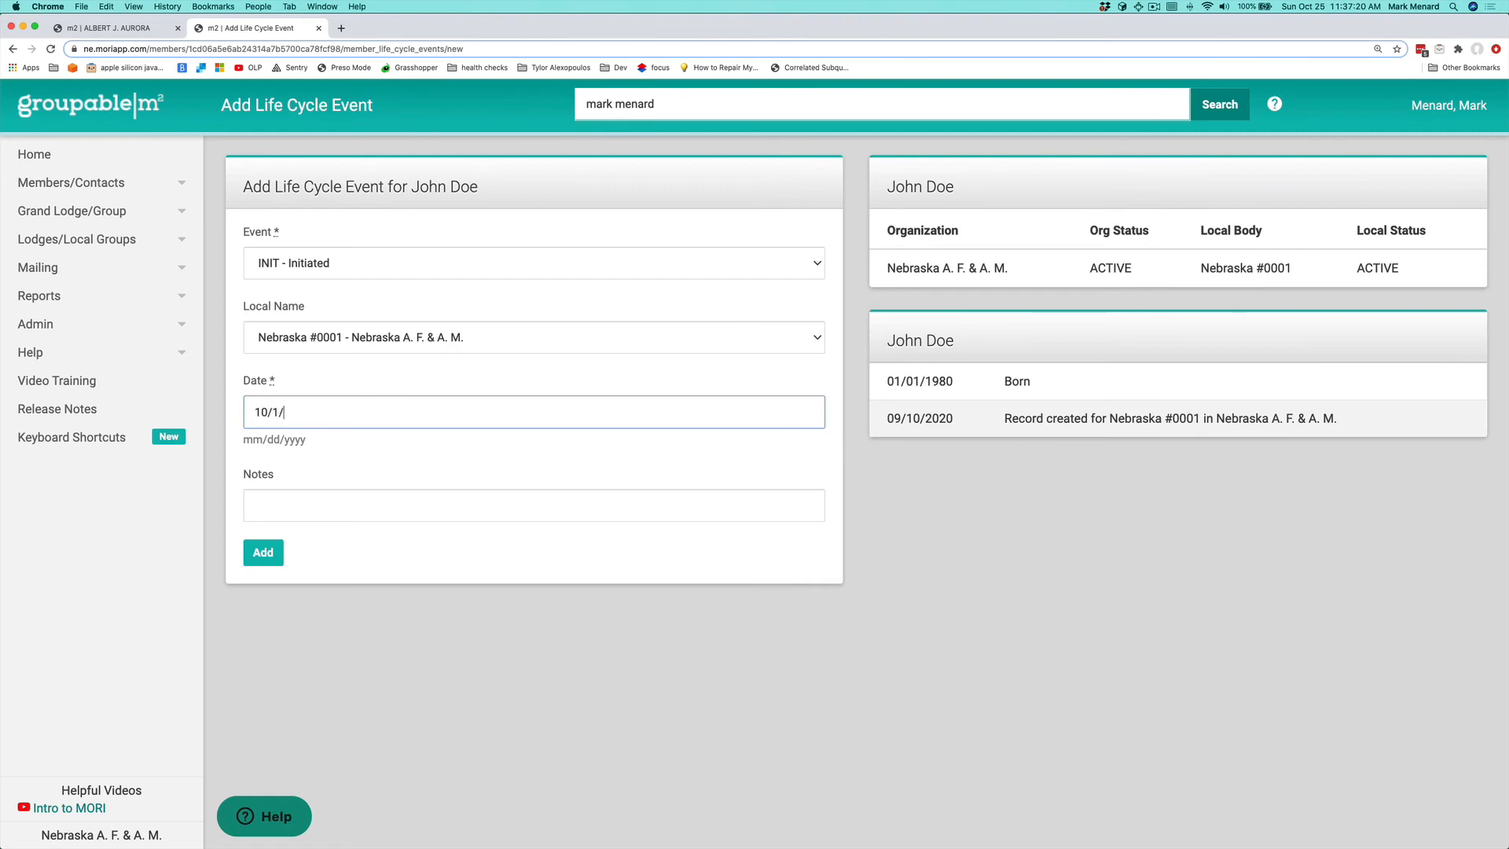
type("2020")
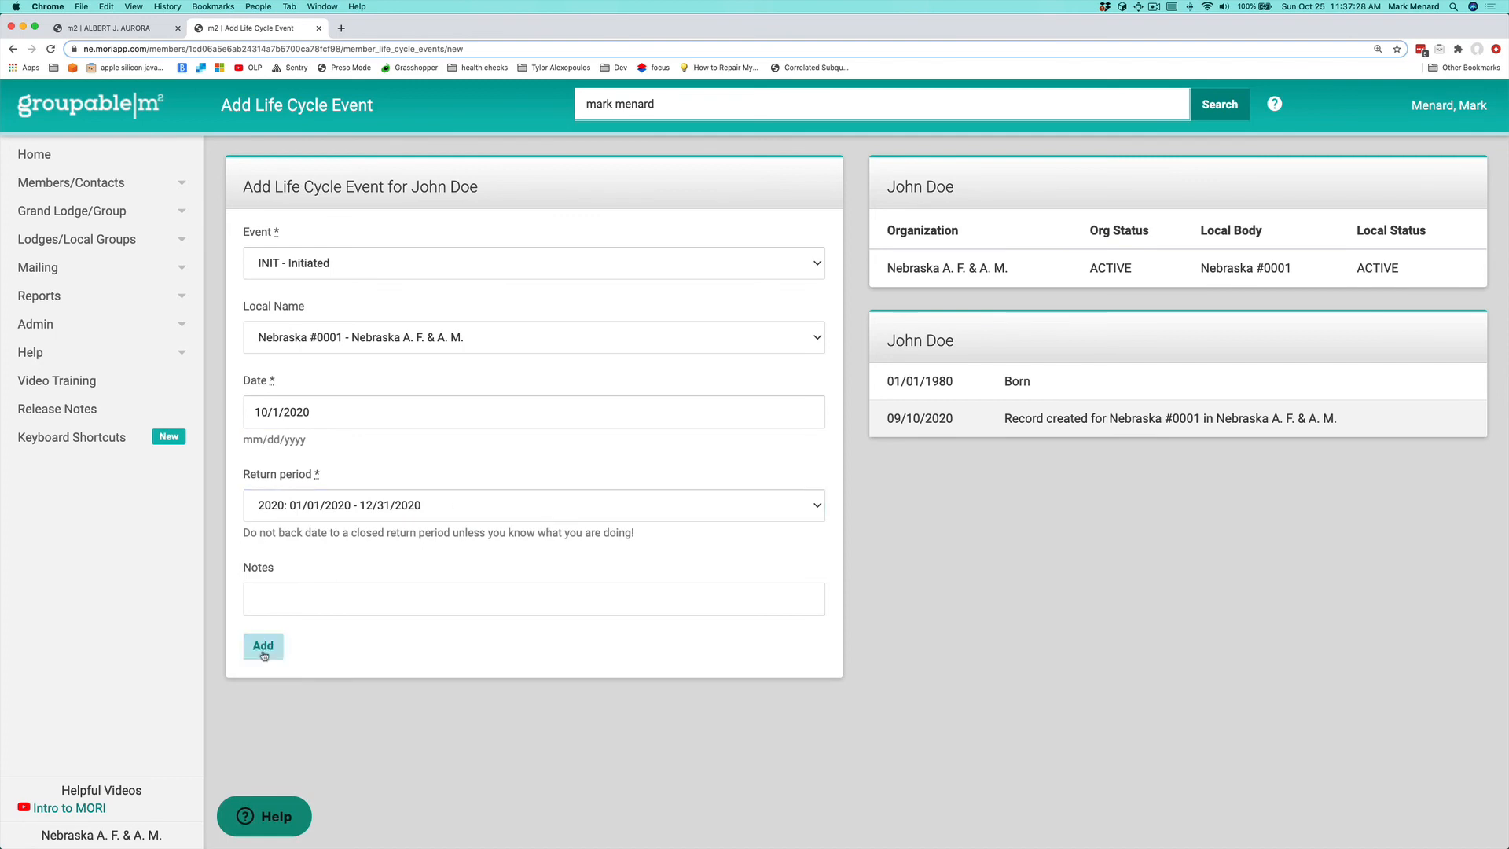
left_click(263, 646)
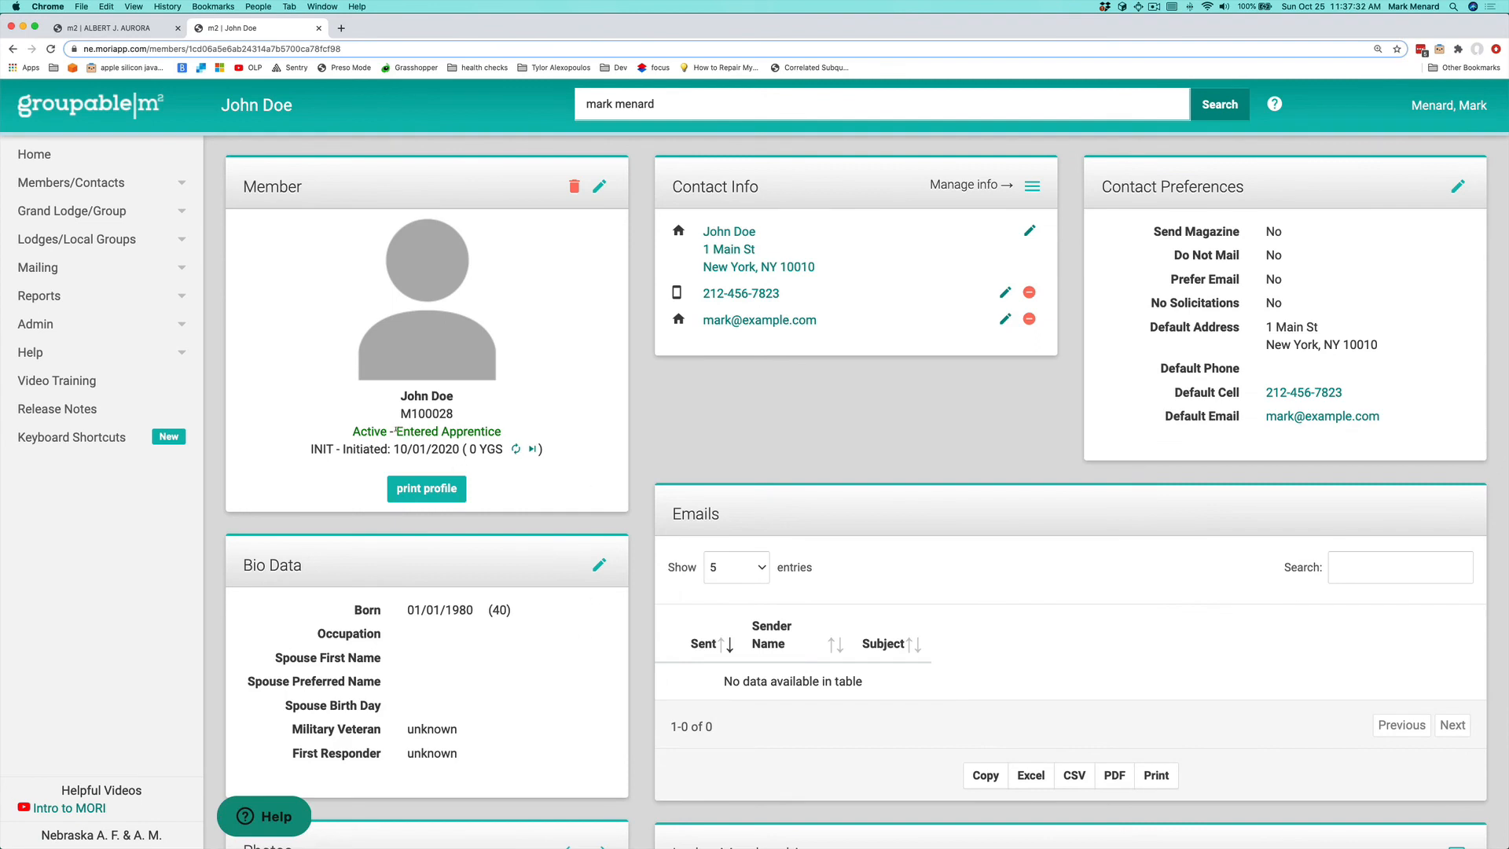
double_click(448, 431)
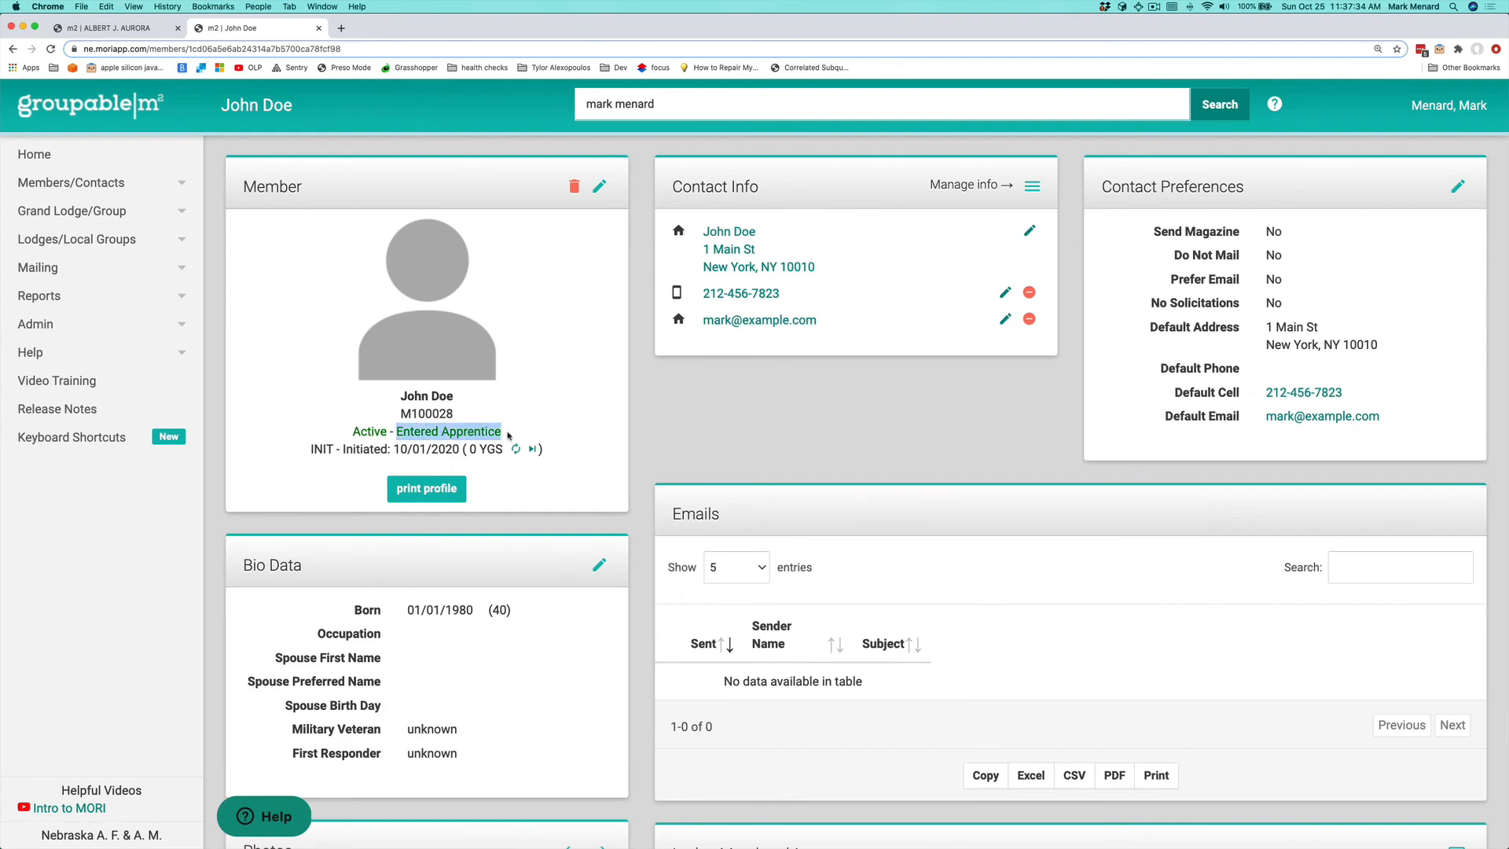